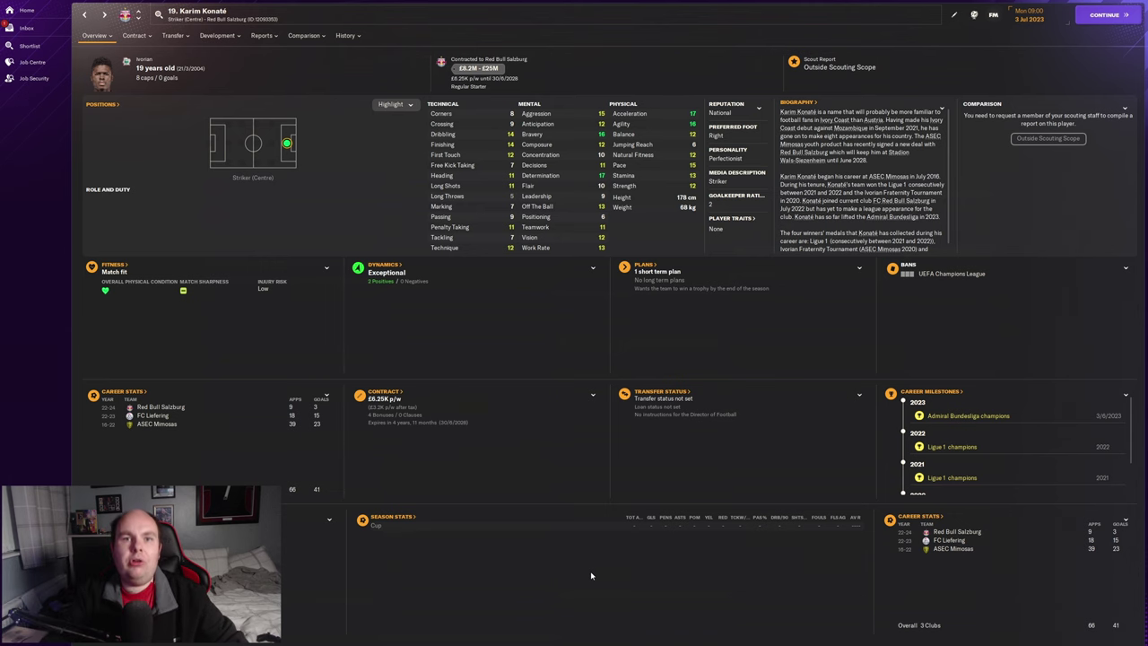
mouse_move(539, 315)
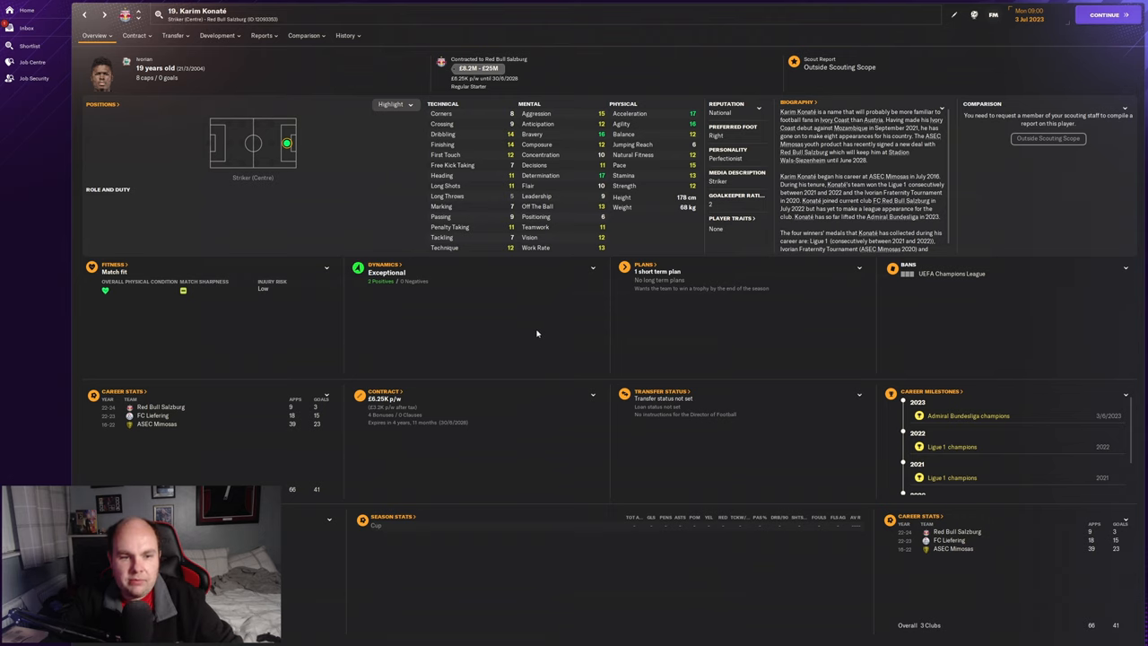
mouse_move(541, 353)
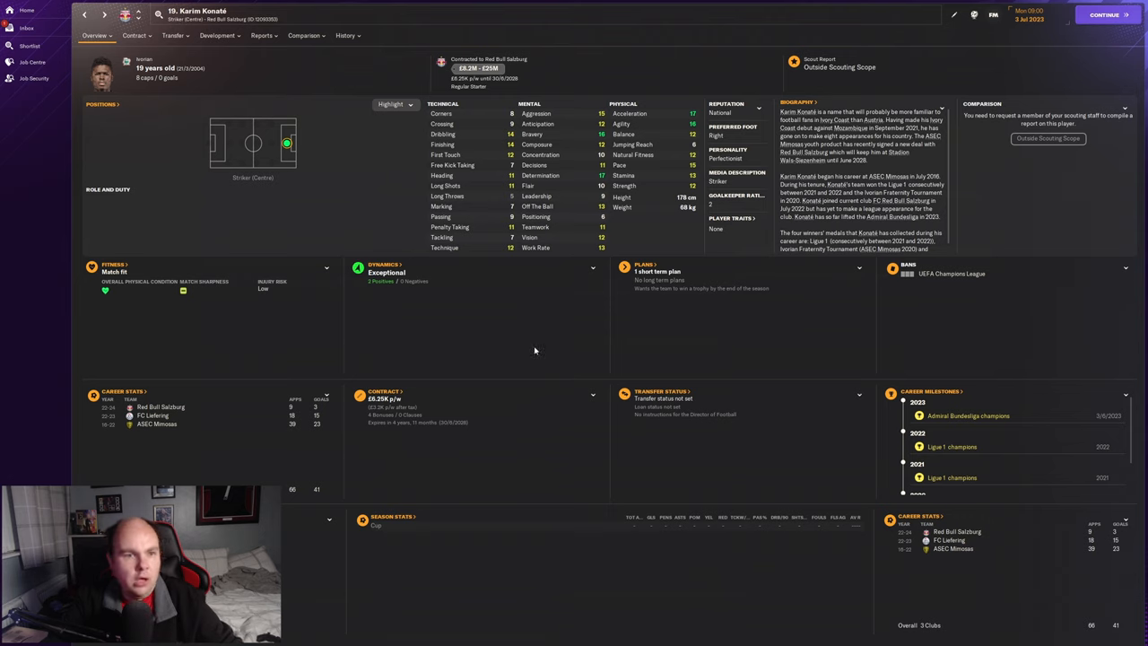
Step: Review Konaté's season-by-season career stats and his contract details
click(345, 35)
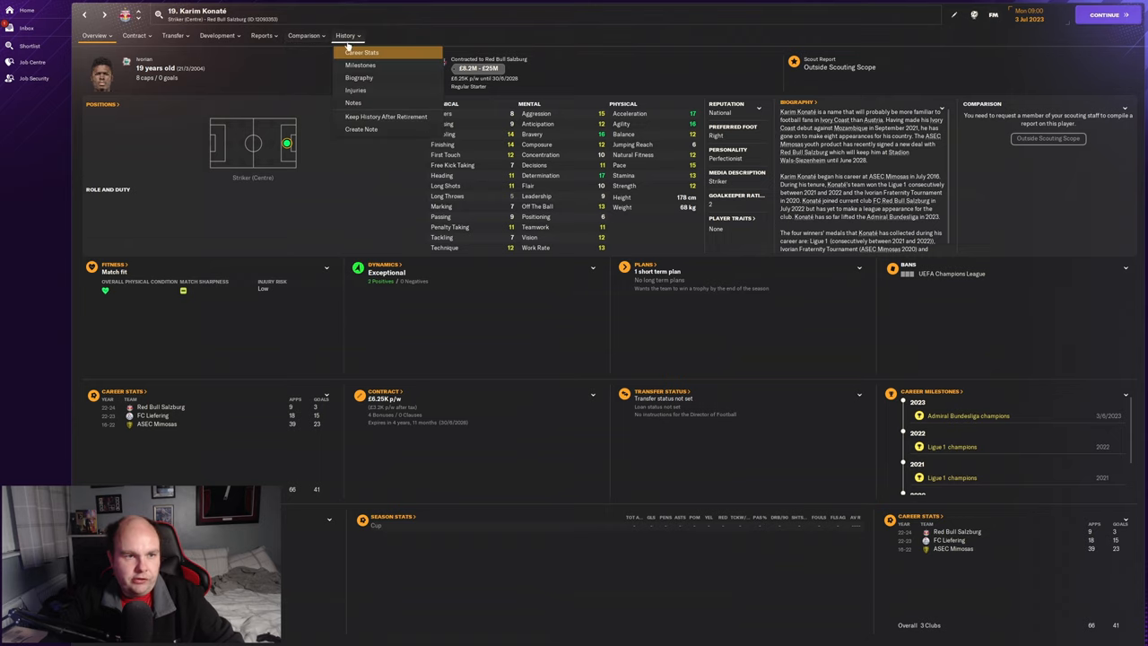
click(361, 52)
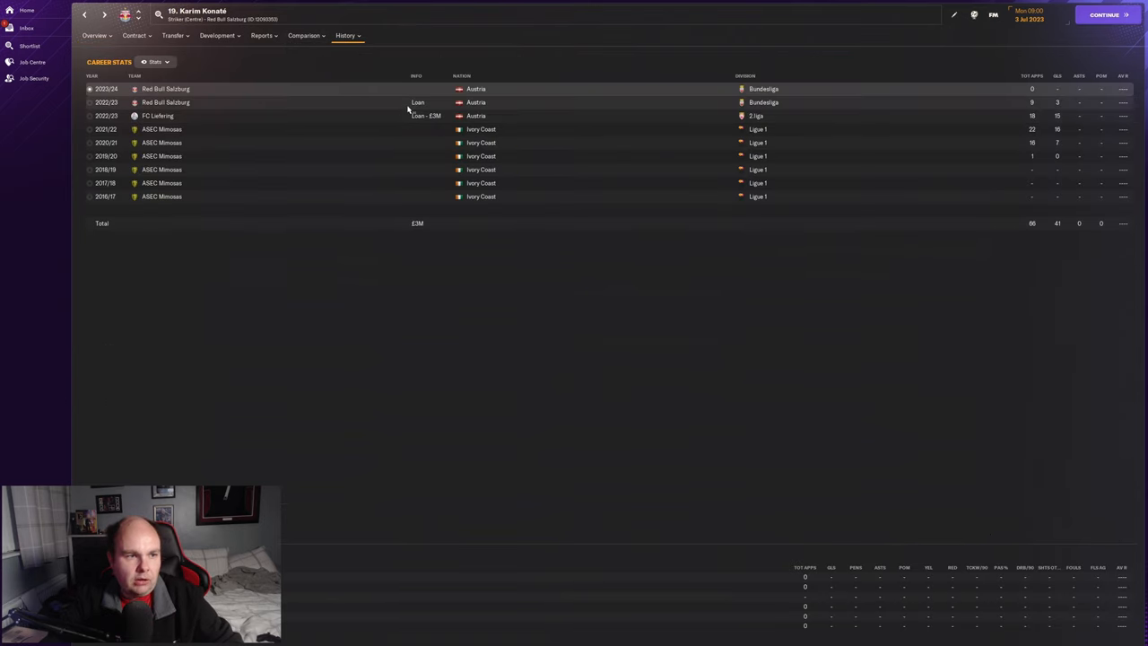
click(133, 35)
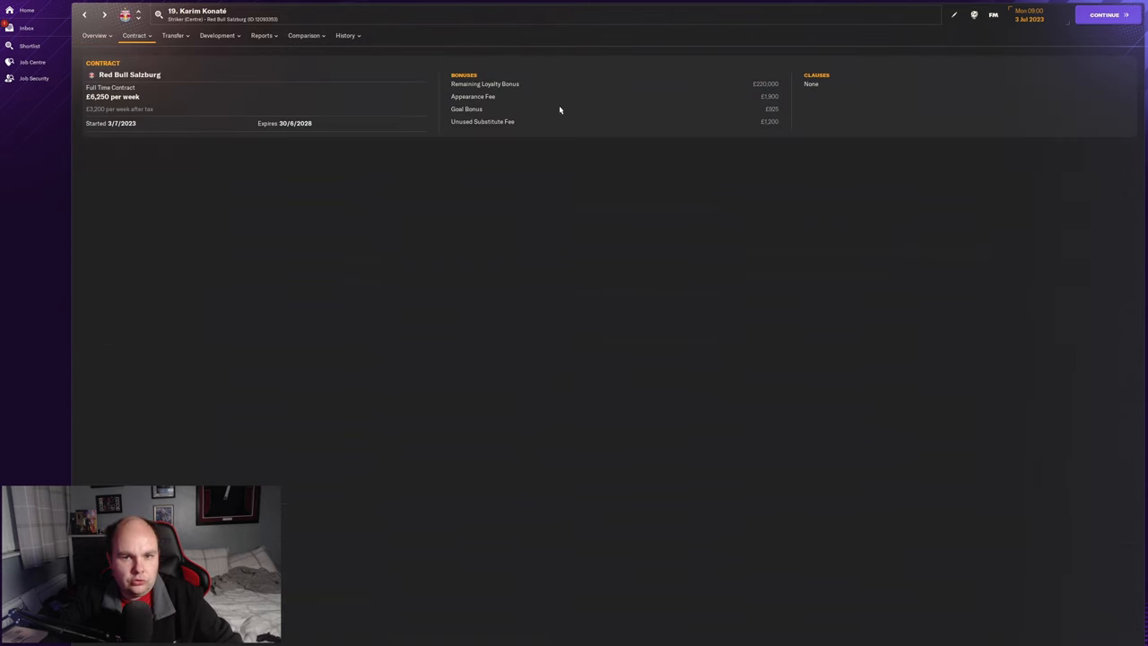
Step: Open the player's attribute details in the editor and close them without changes
click(955, 14)
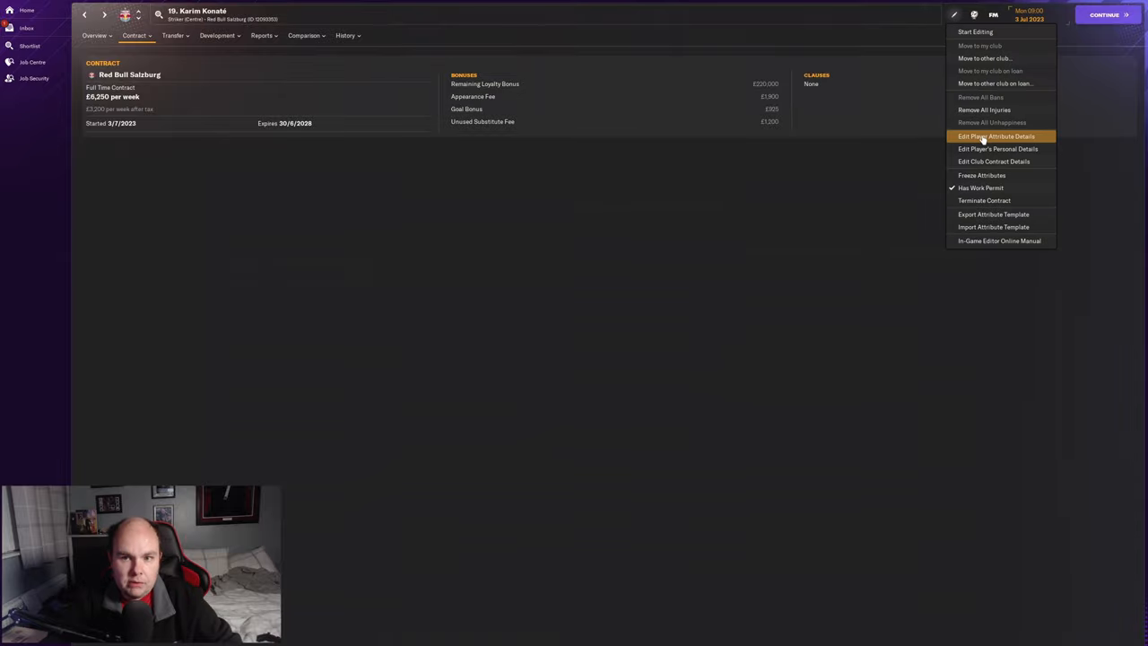
click(995, 135)
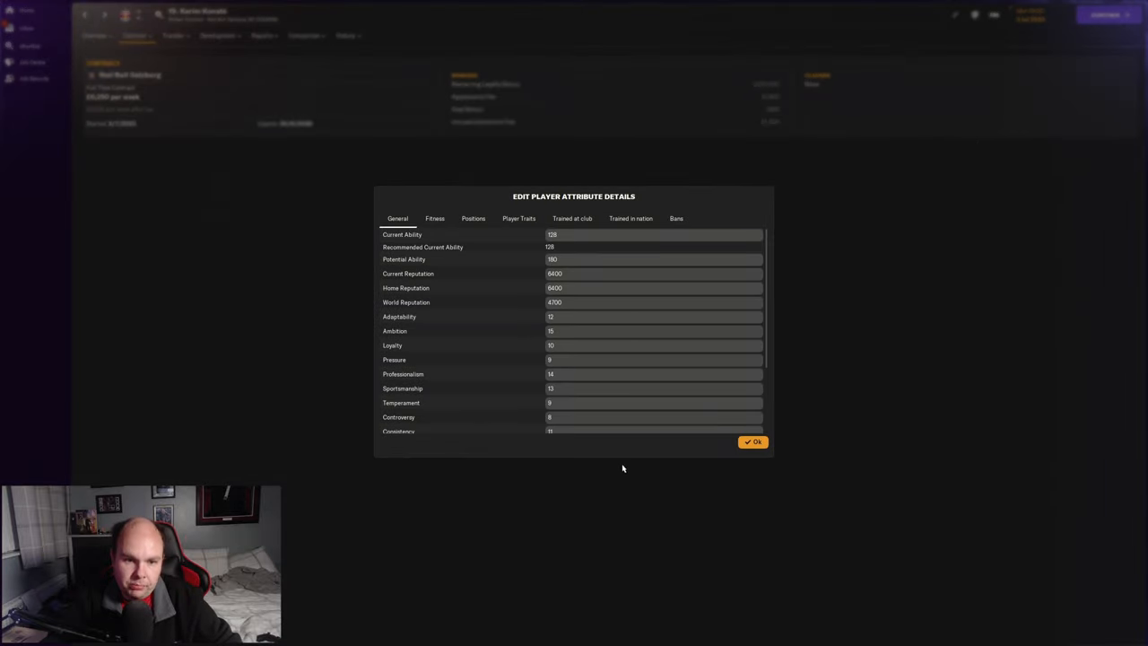
mouse_move(627, 453)
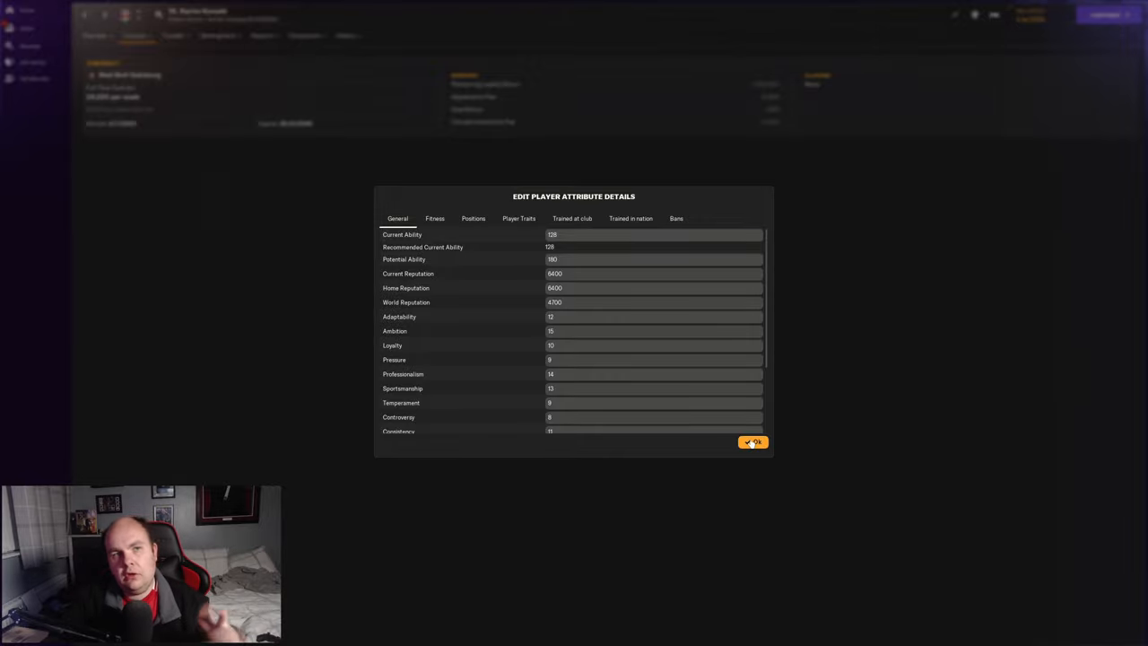
click(753, 442)
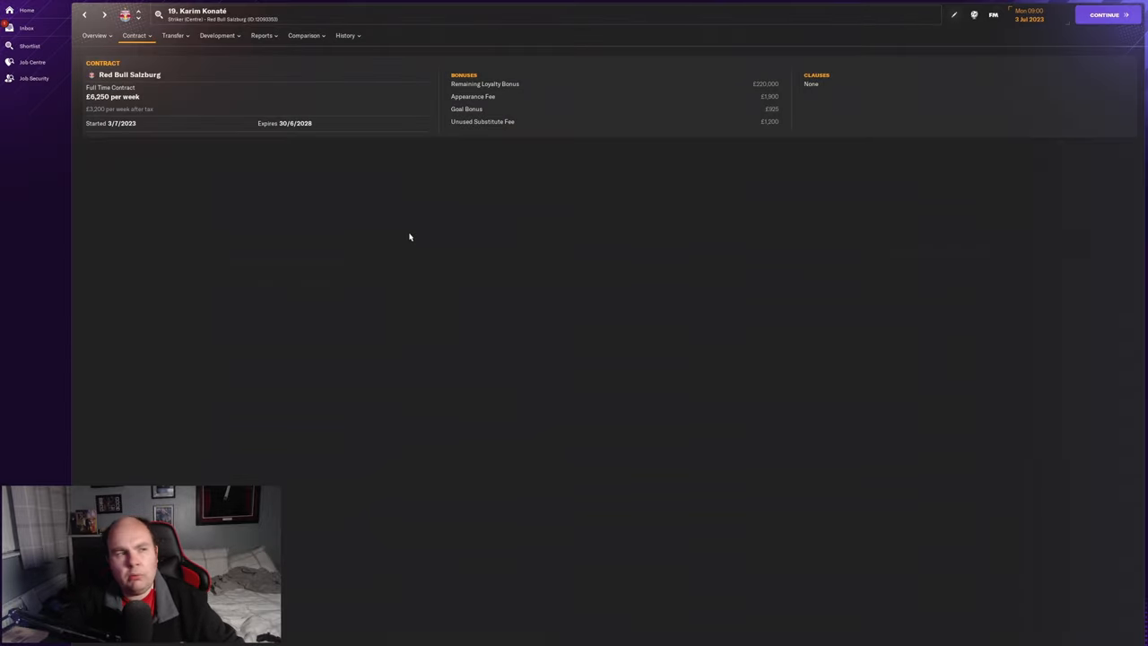
Step: Check his positional abilities, then return to the profile overview
click(93, 35)
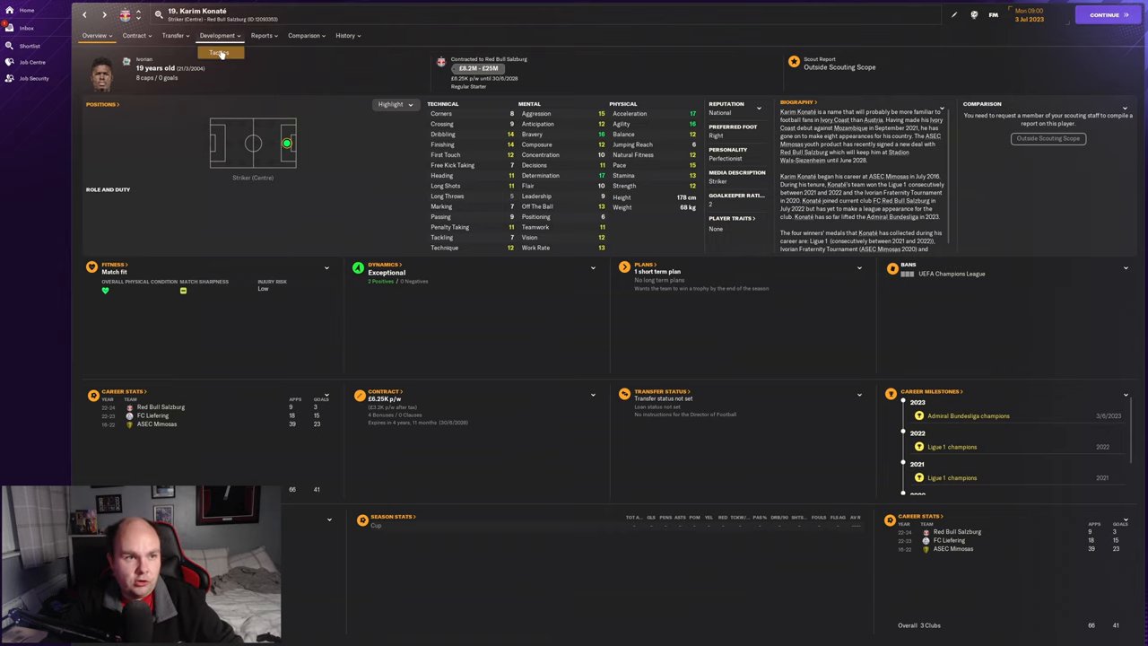
click(218, 52)
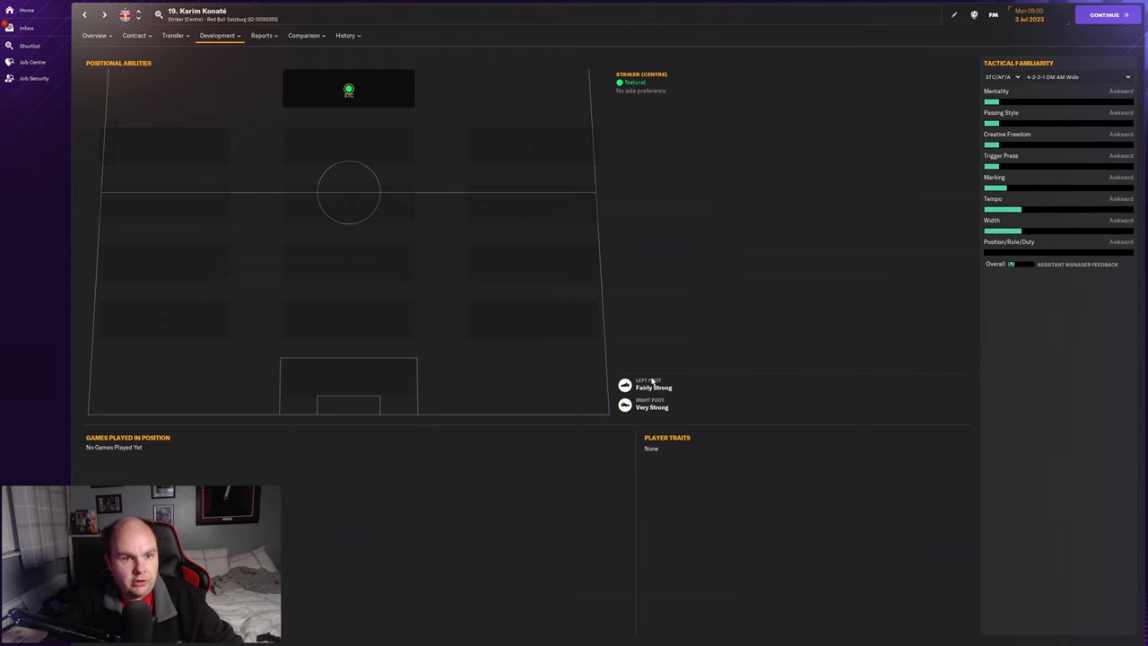
click(94, 35)
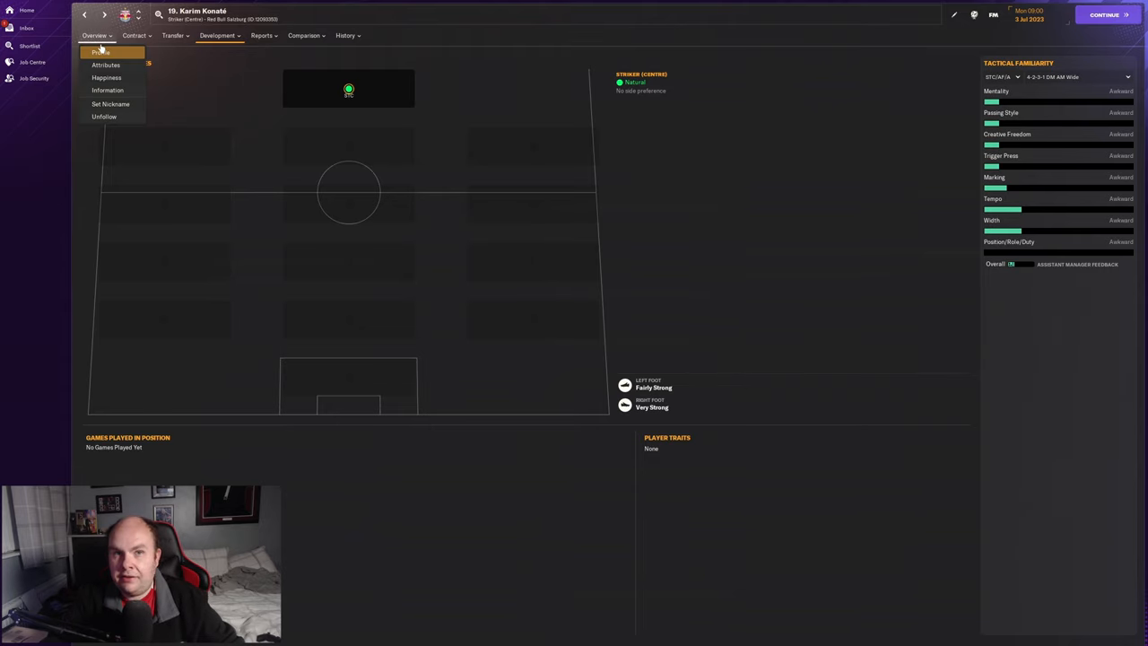
click(101, 51)
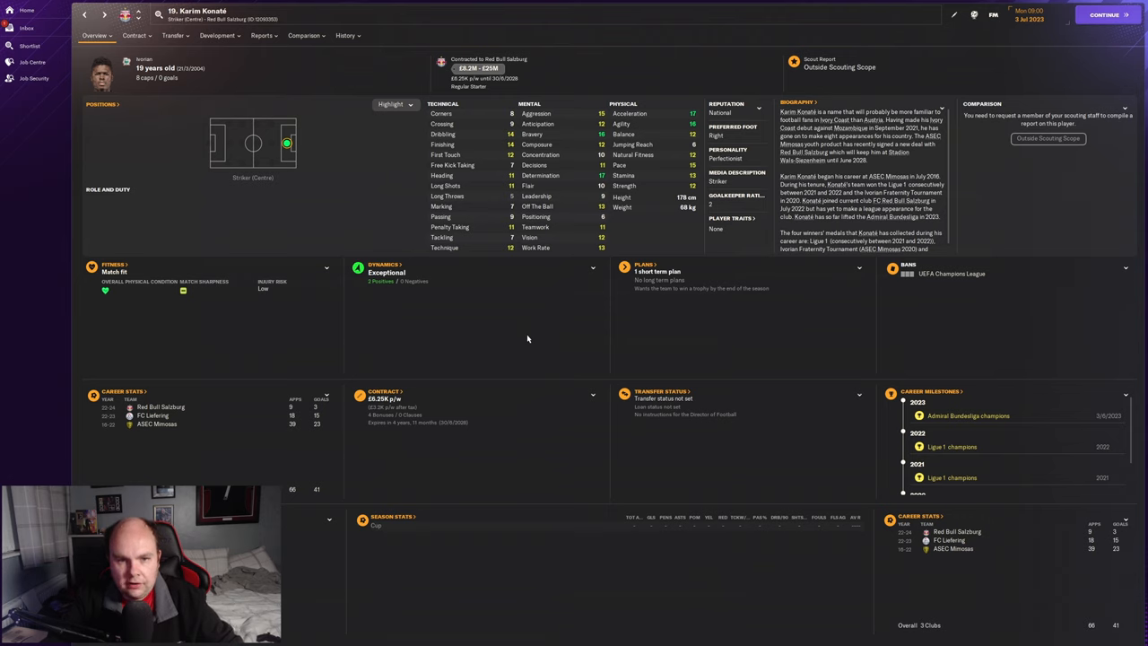
mouse_move(715, 120)
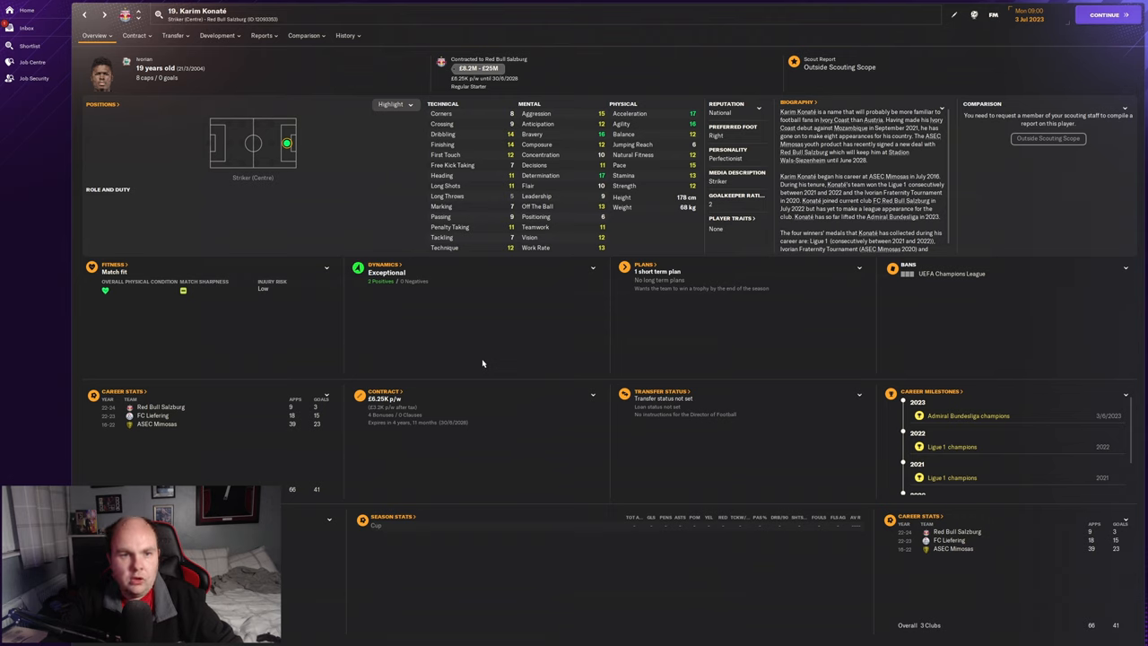
mouse_move(462, 306)
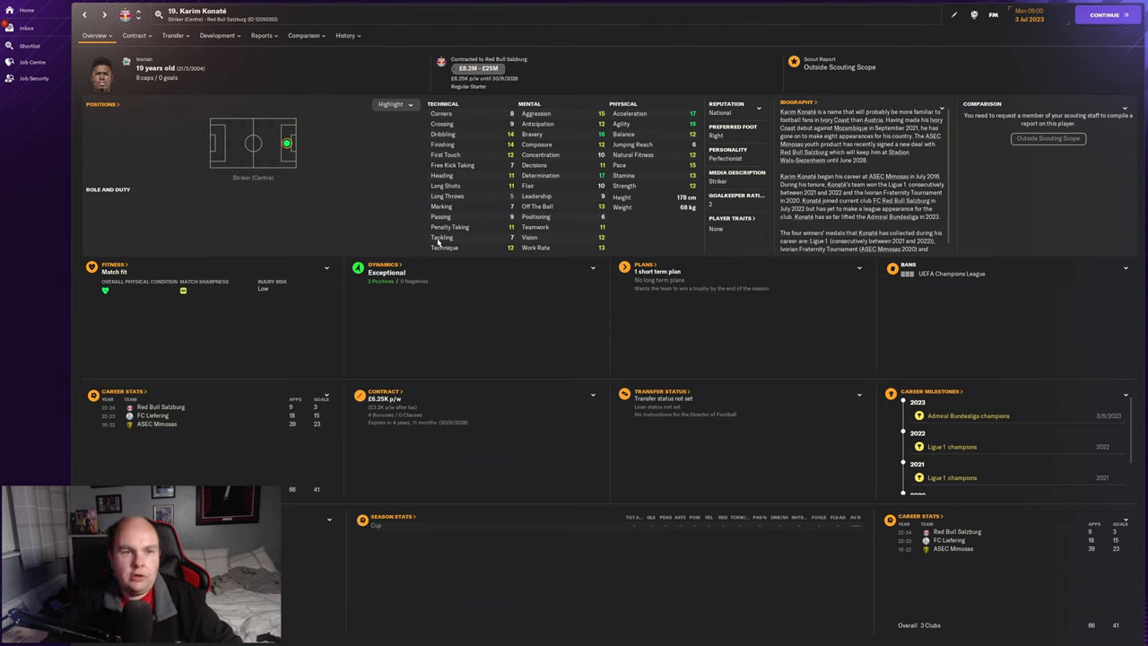
mouse_move(415, 224)
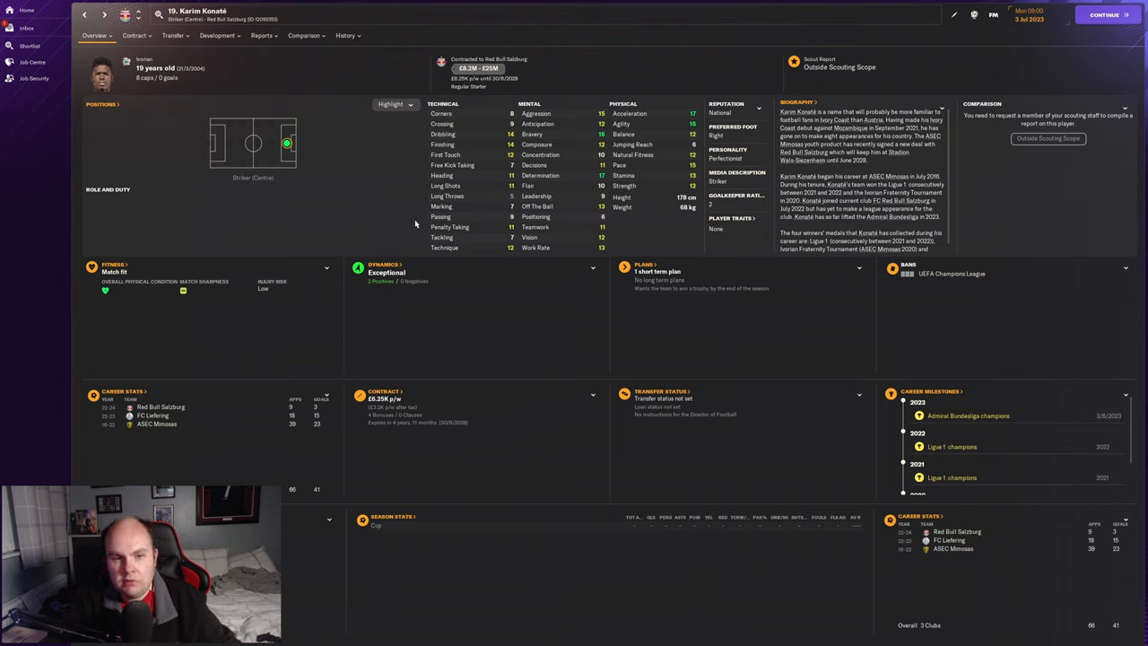
mouse_move(383, 181)
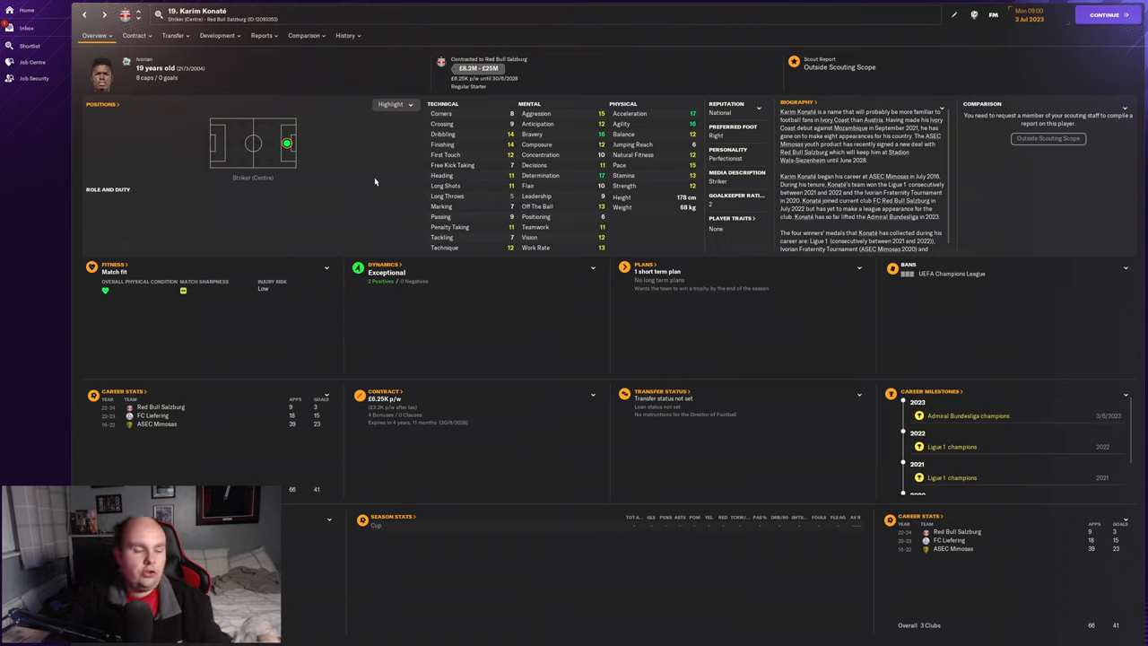
mouse_move(422, 186)
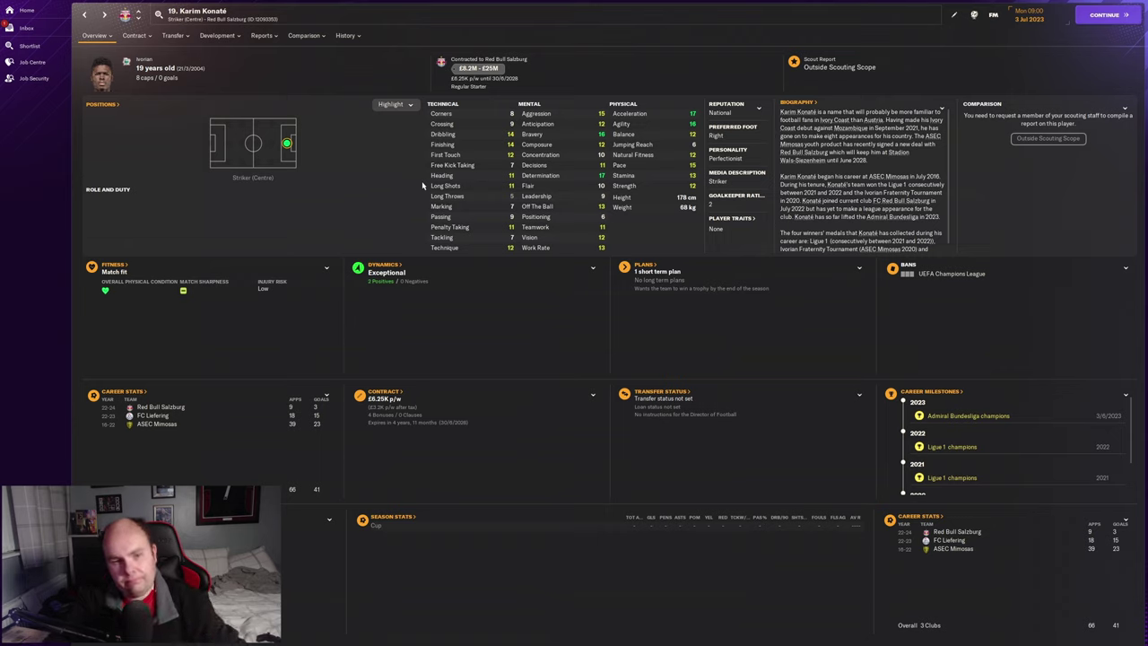
Step: Advance the game forward and check the editor attributes: ability 171, potential 180
click(1103, 14)
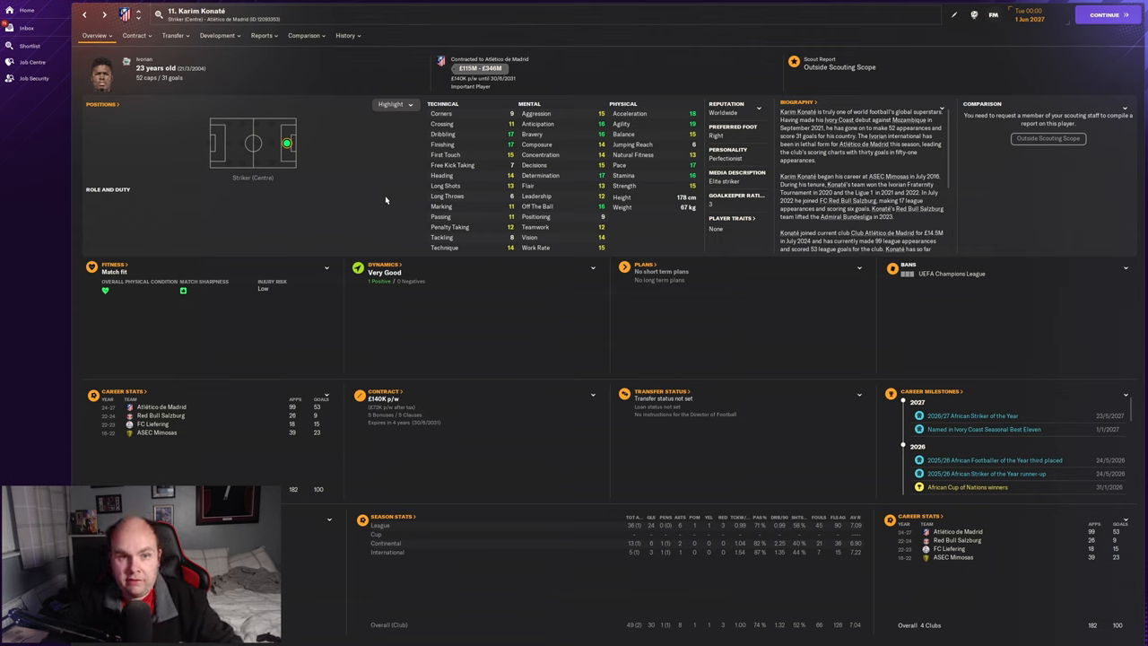
mouse_move(378, 200)
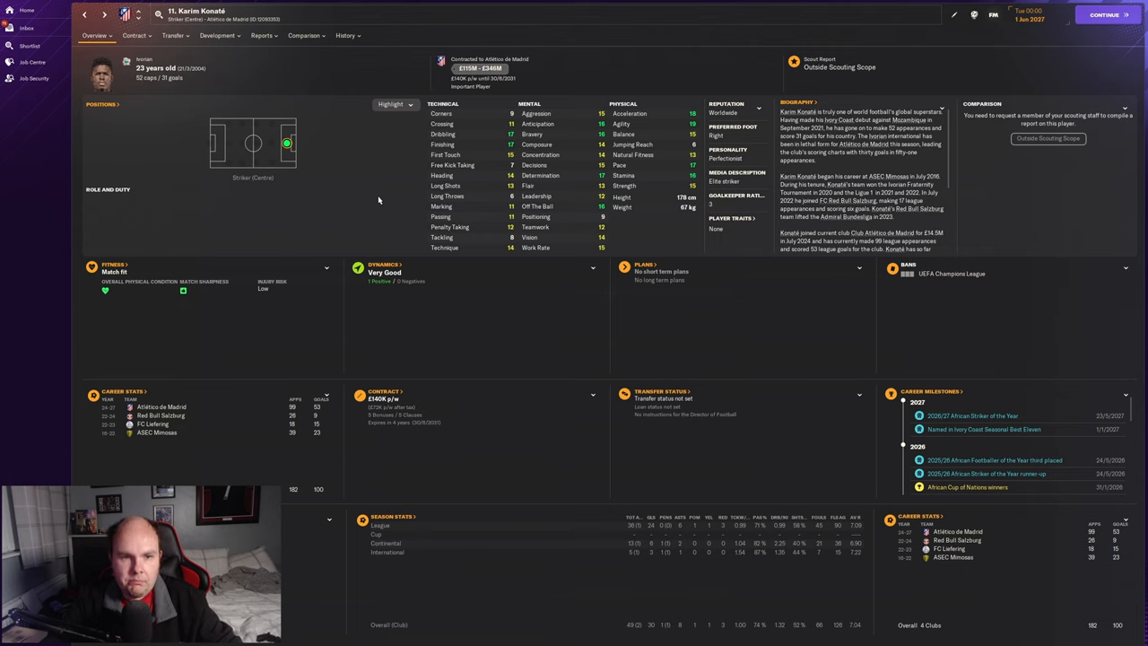
mouse_move(374, 198)
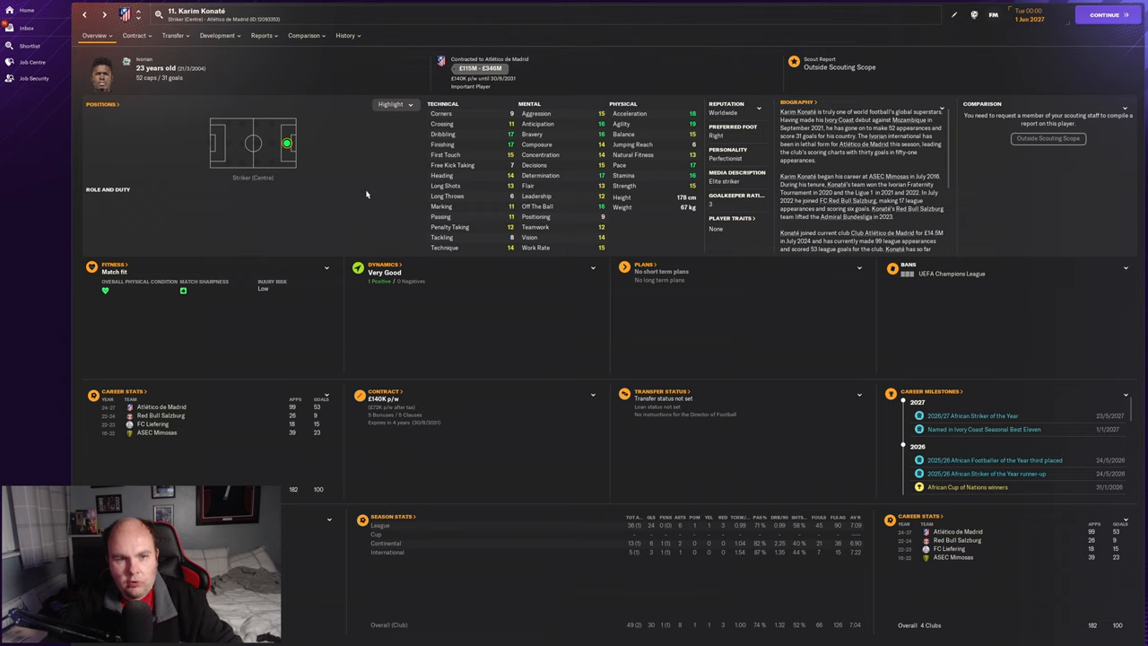
mouse_move(383, 164)
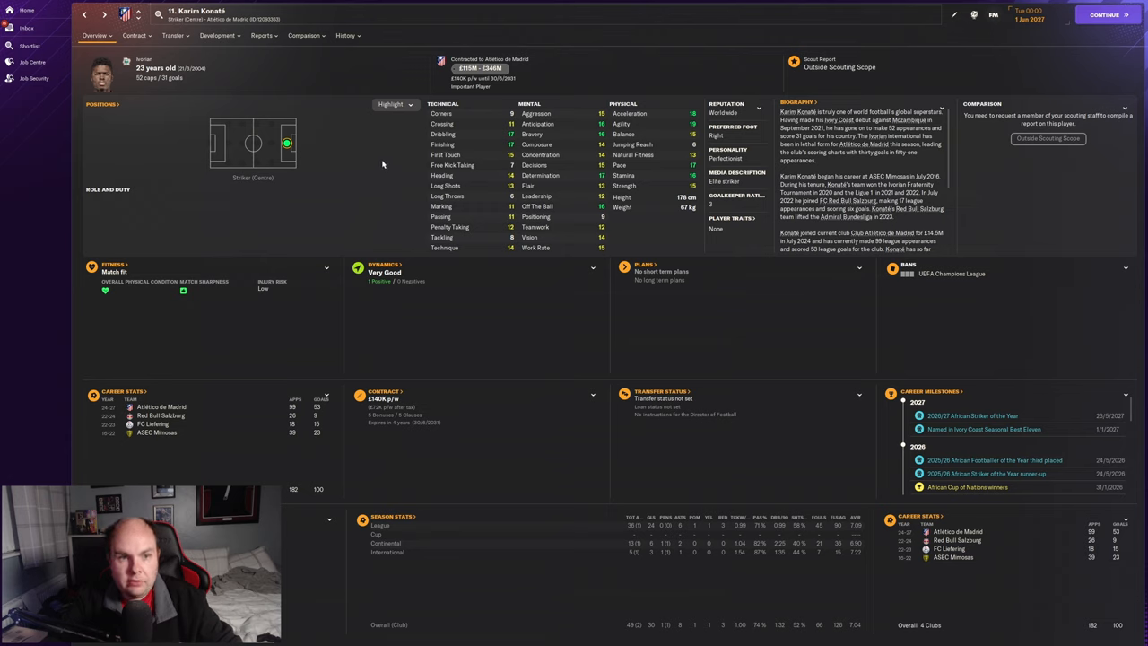
mouse_move(369, 171)
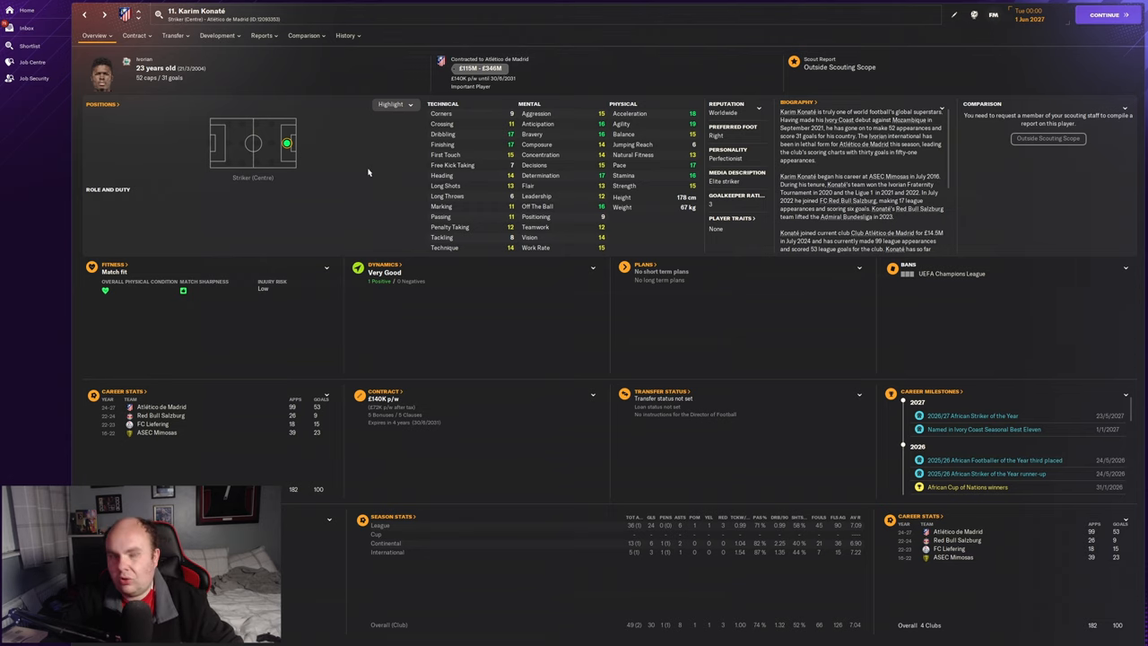
mouse_move(565, 165)
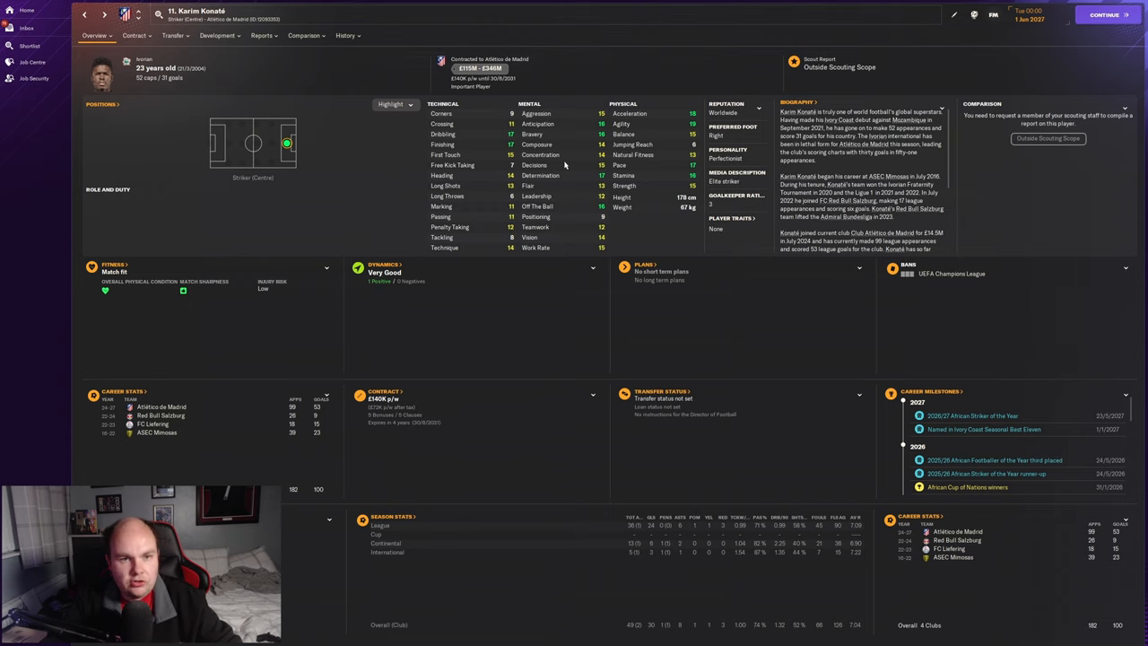
click(954, 14)
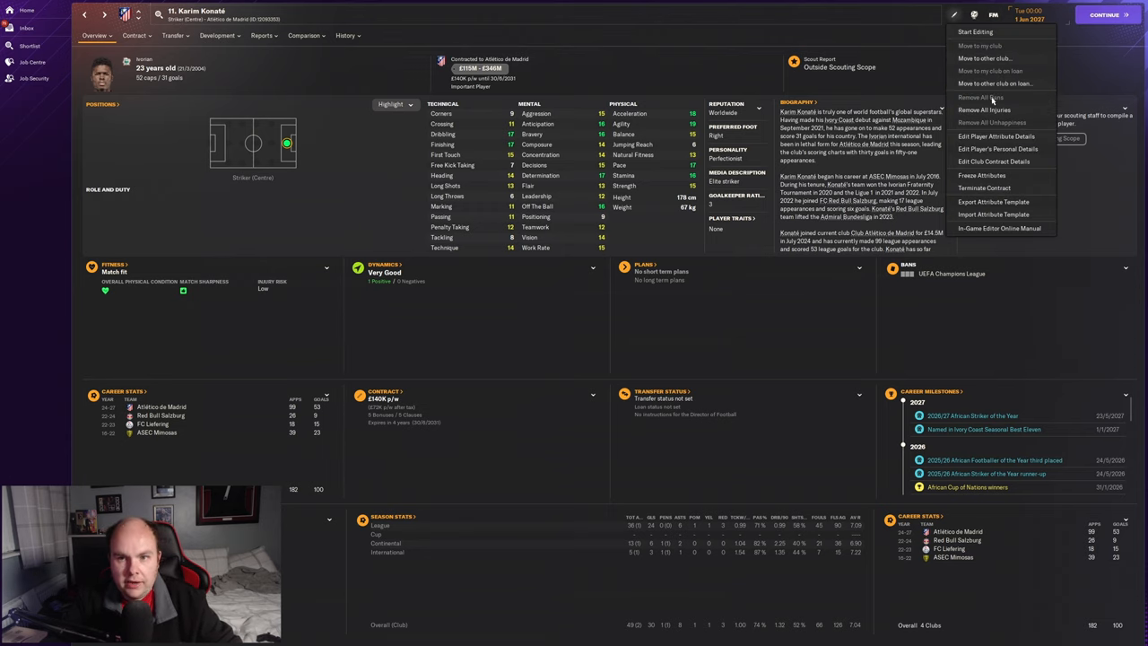
click(996, 135)
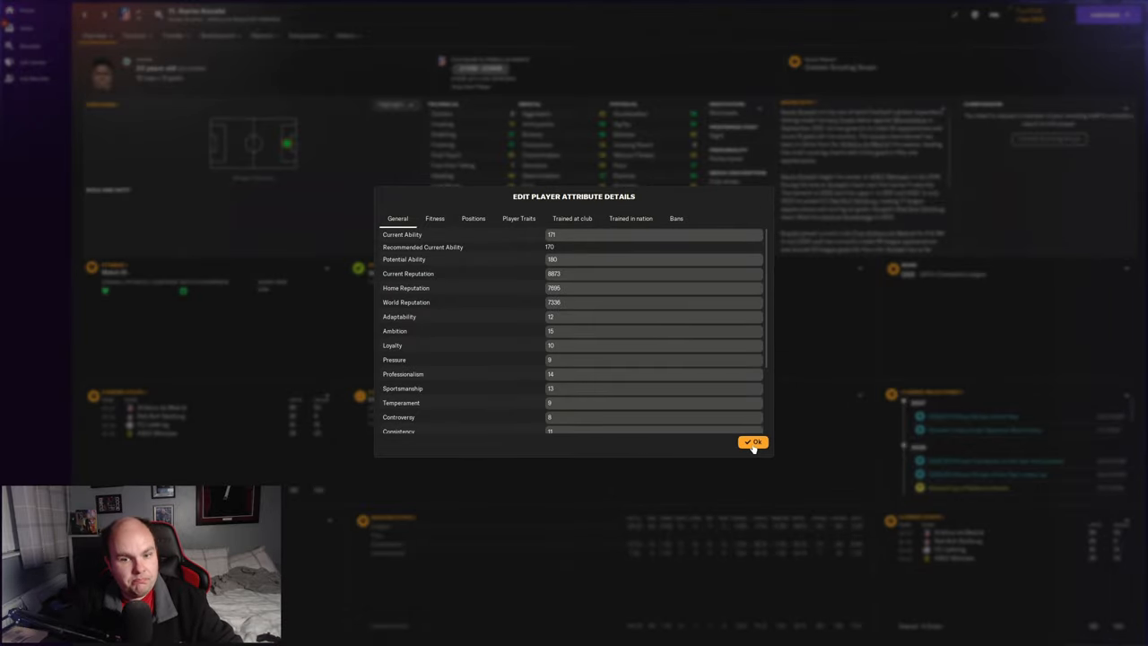
click(753, 441)
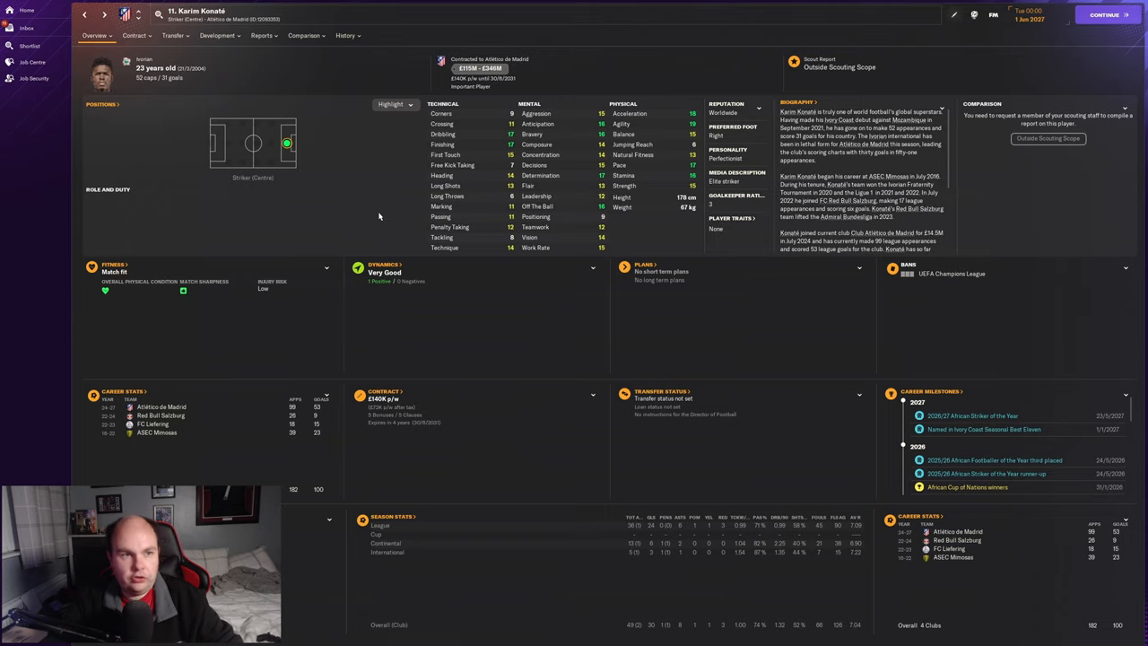
click(347, 35)
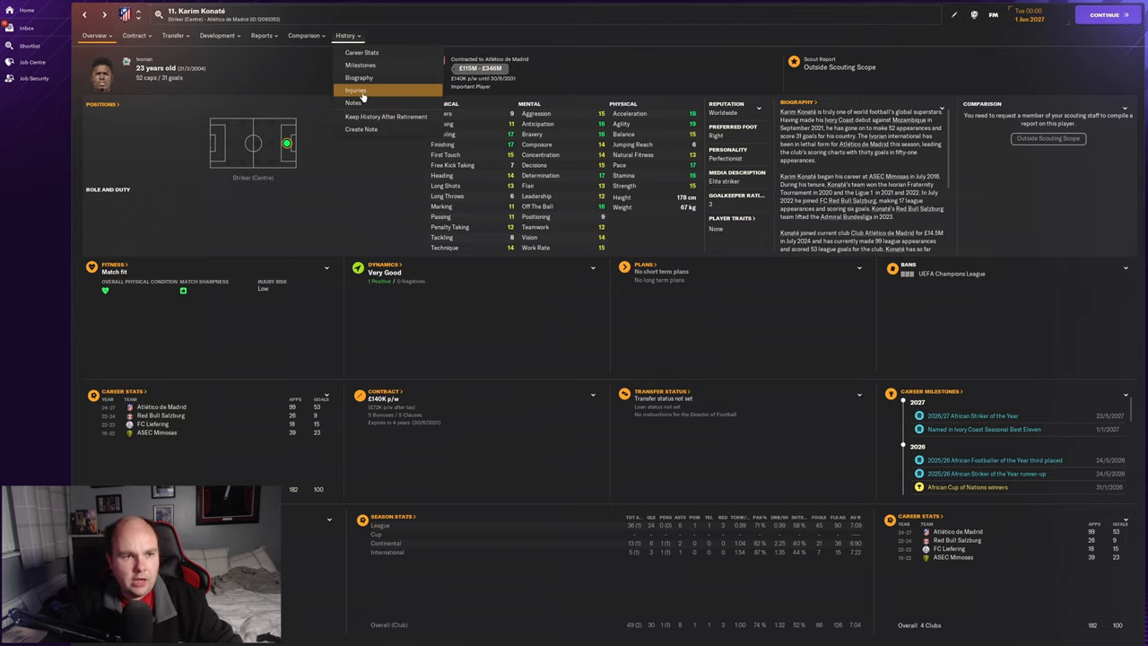
click(355, 90)
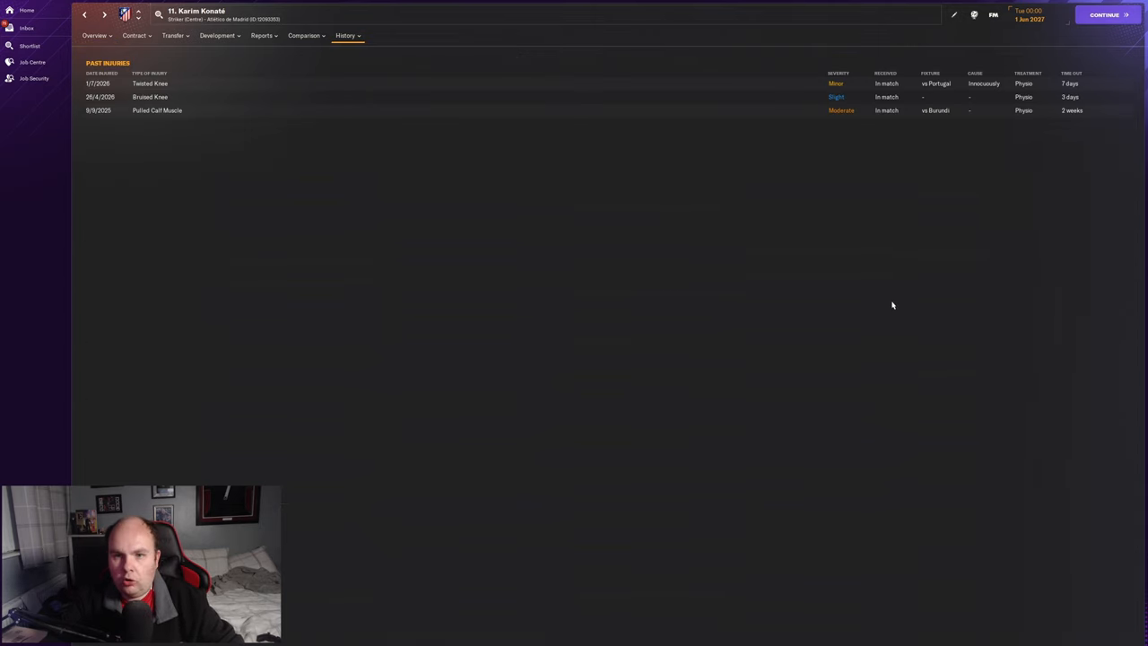
mouse_move(1095, 160)
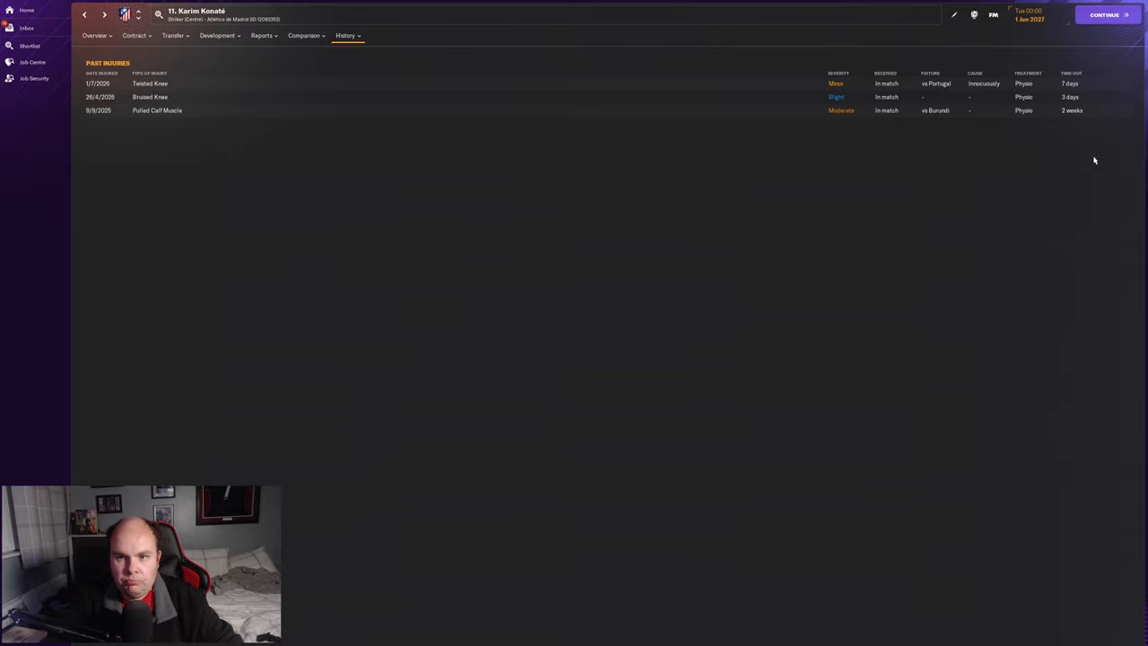
click(347, 35)
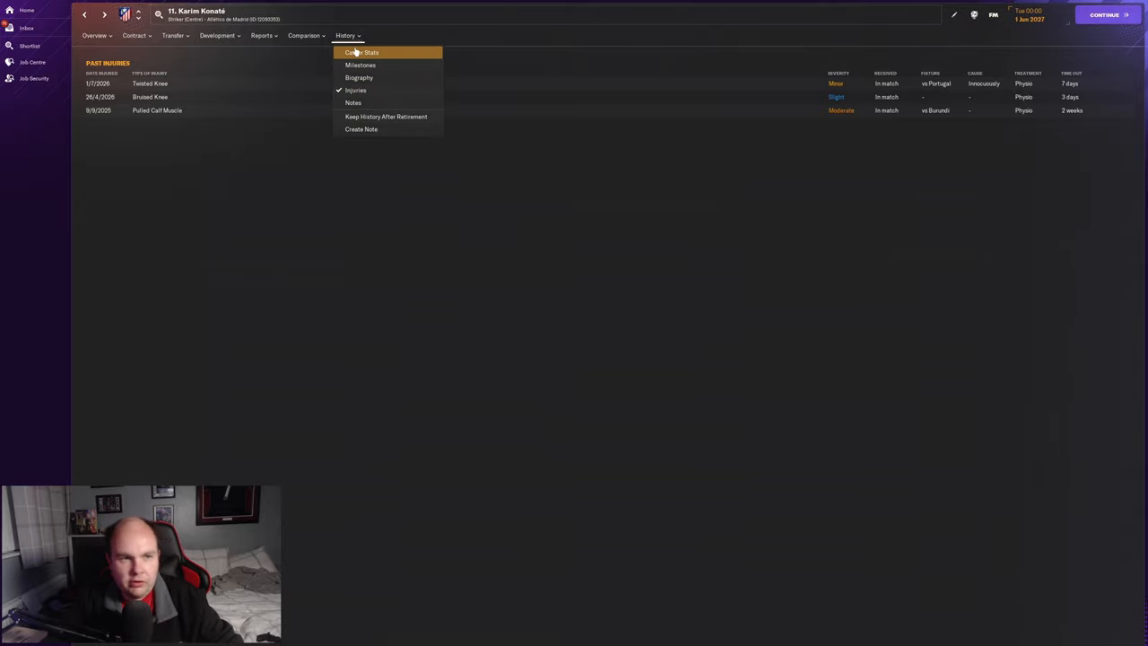
click(362, 52)
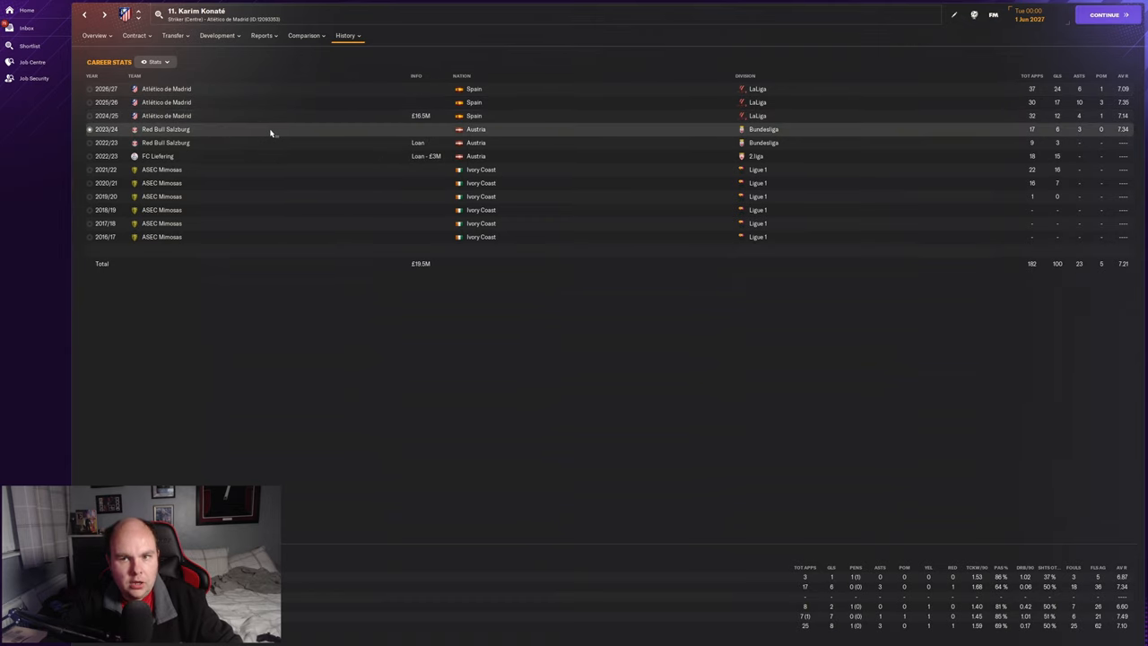
click(269, 116)
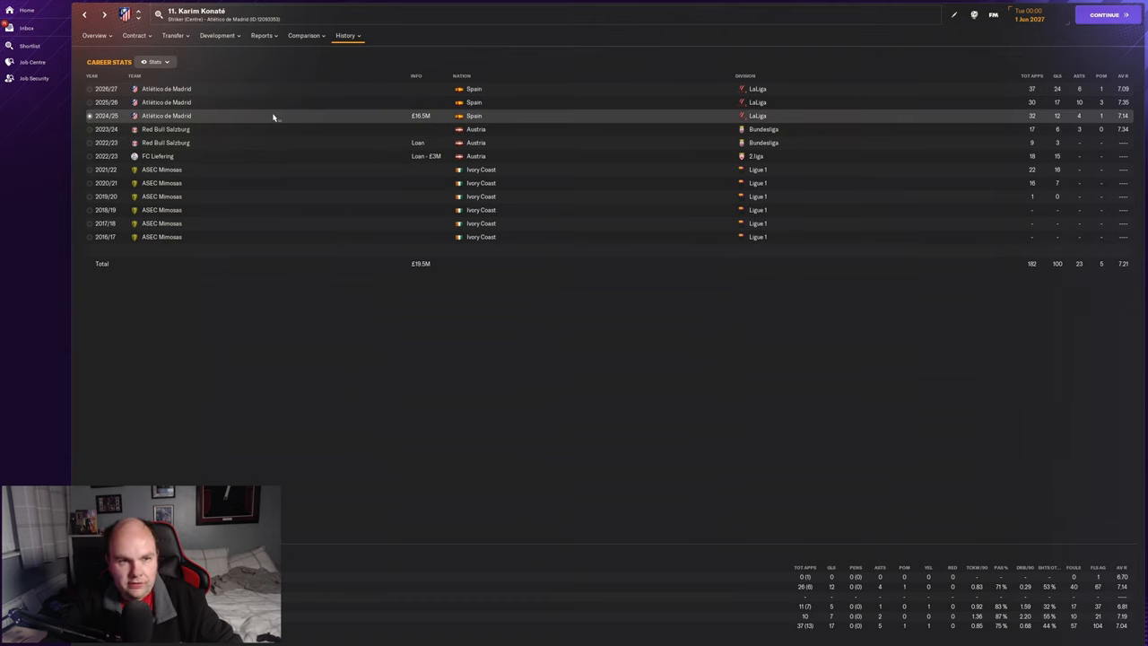
click(269, 102)
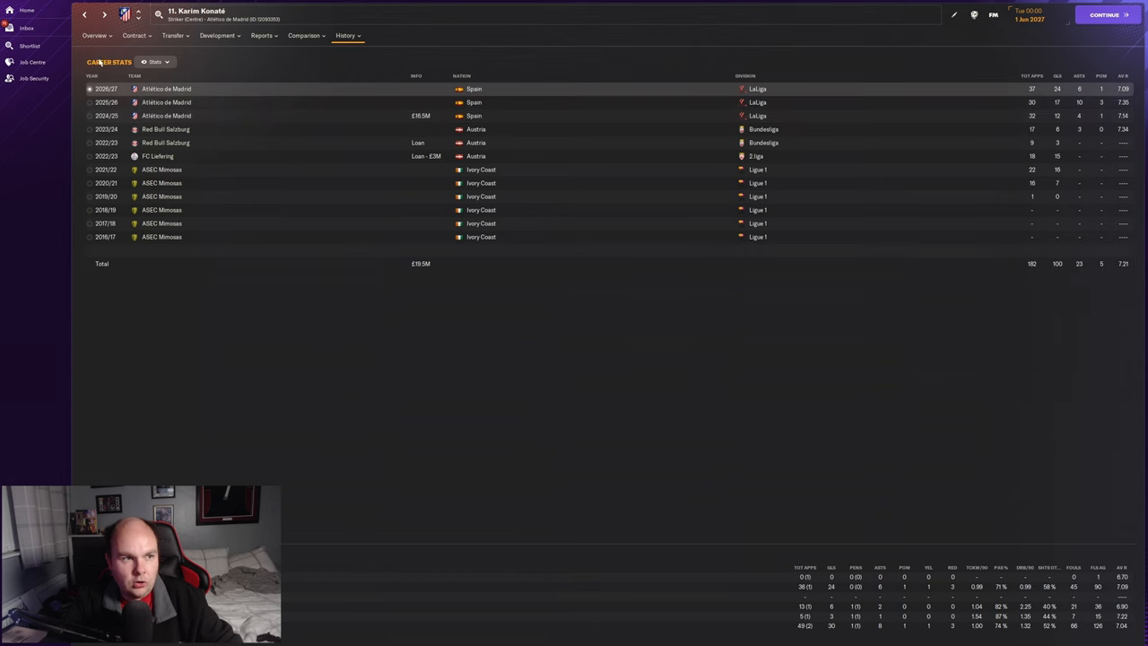
click(93, 35)
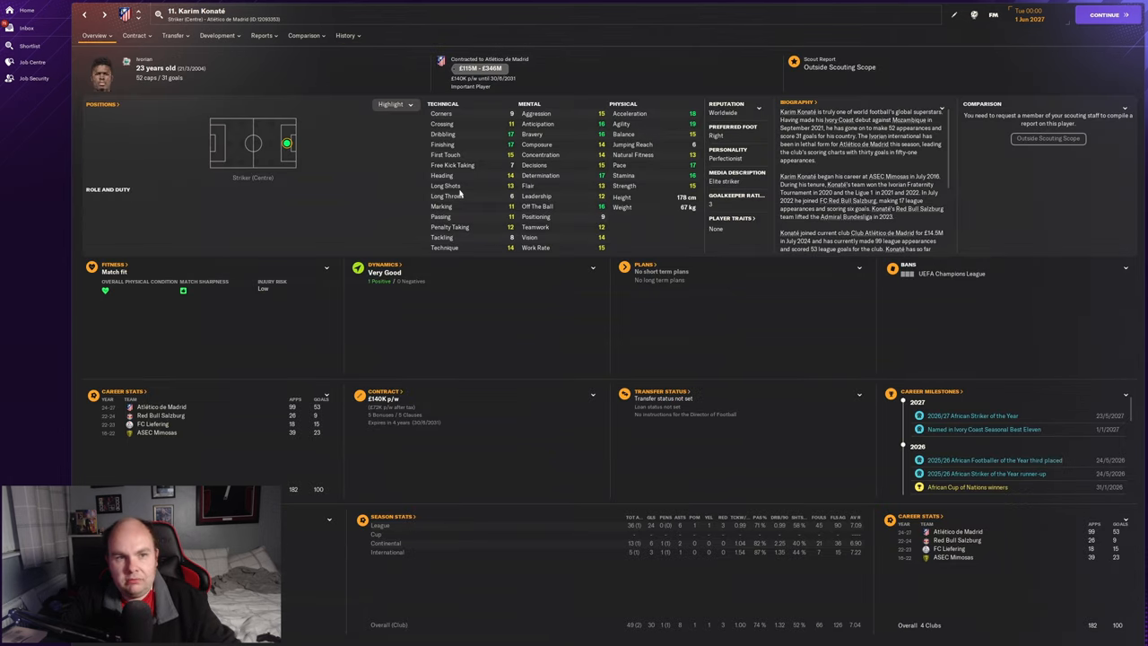
mouse_move(366, 189)
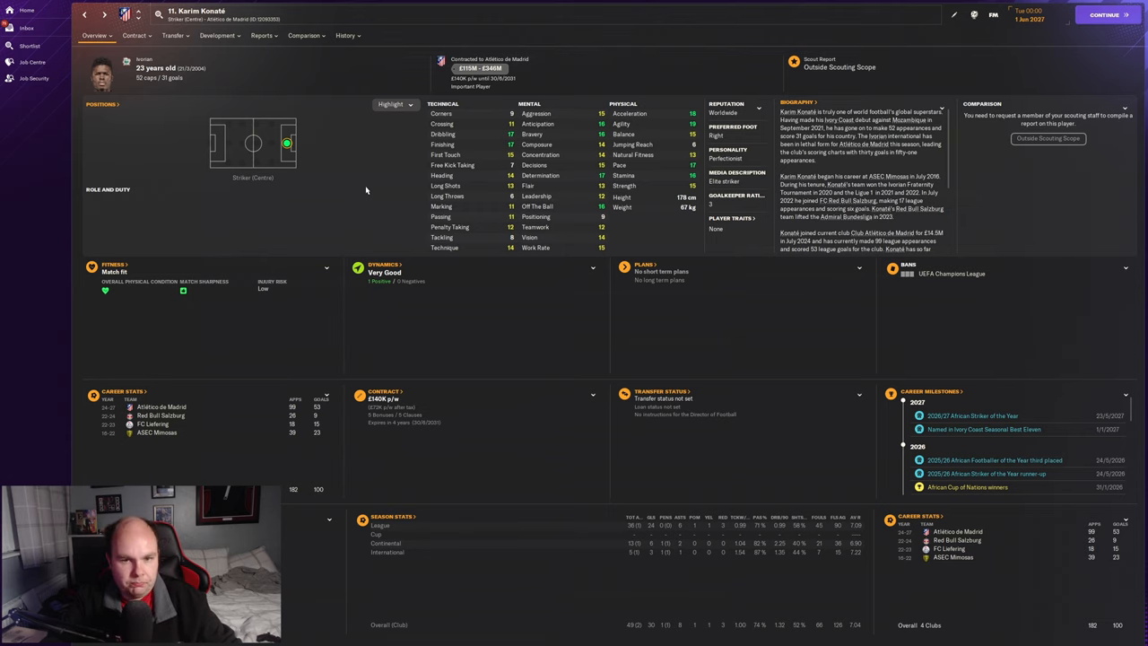
Step: Check the positions page (natural striker, 27 goals in 38 games), then return to overview
click(217, 35)
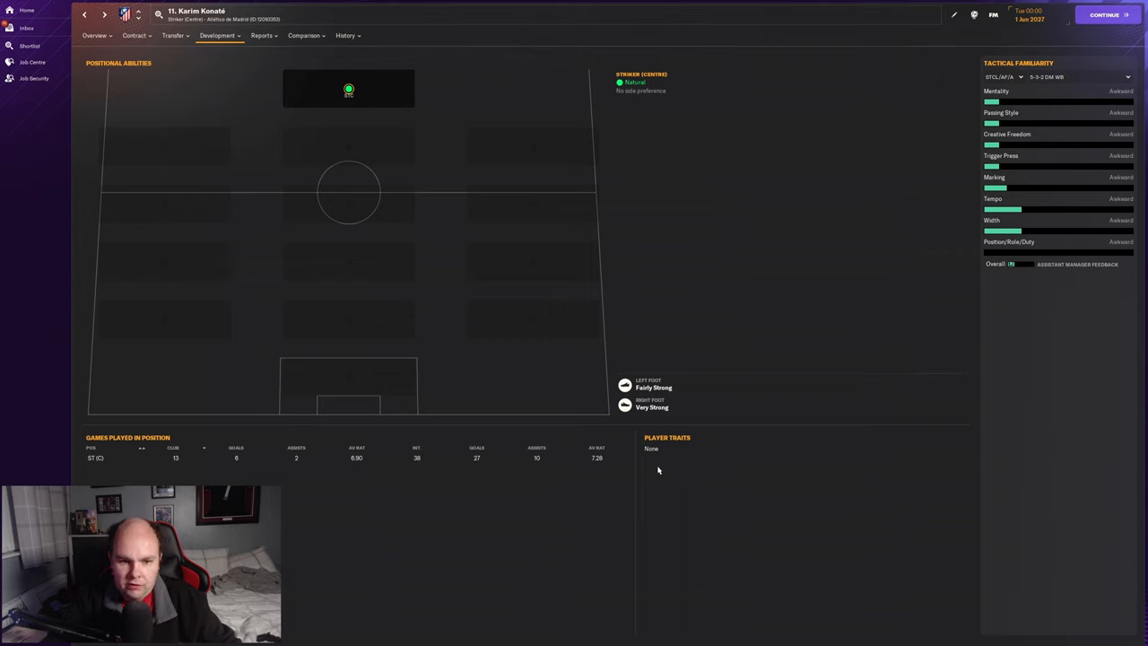
mouse_move(693, 391)
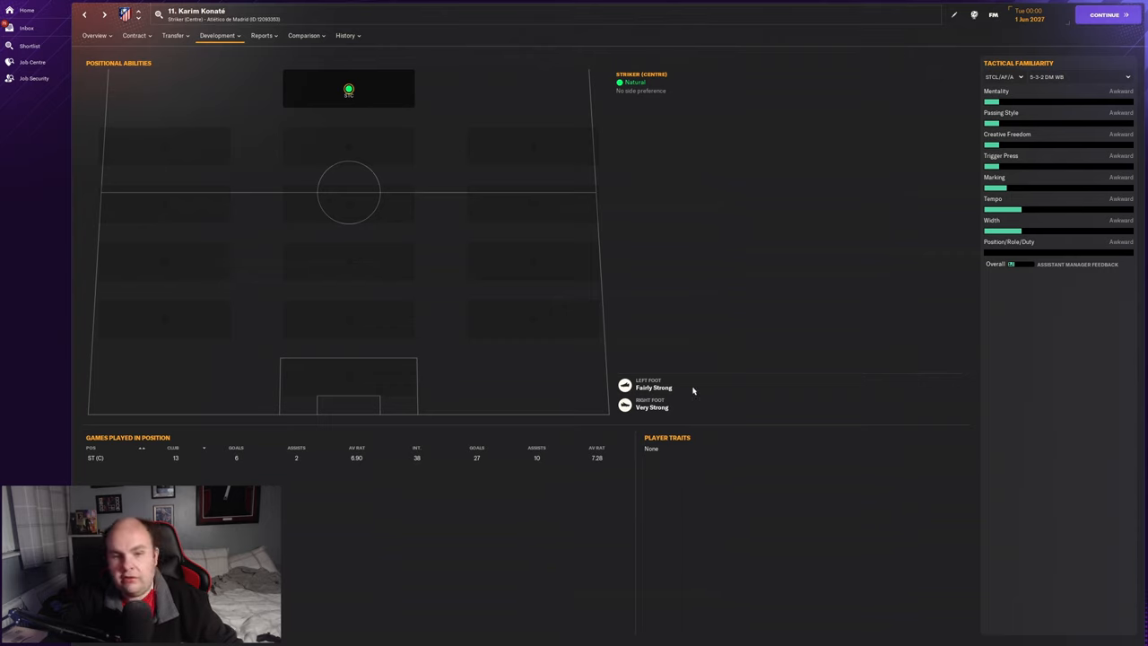
mouse_move(635, 274)
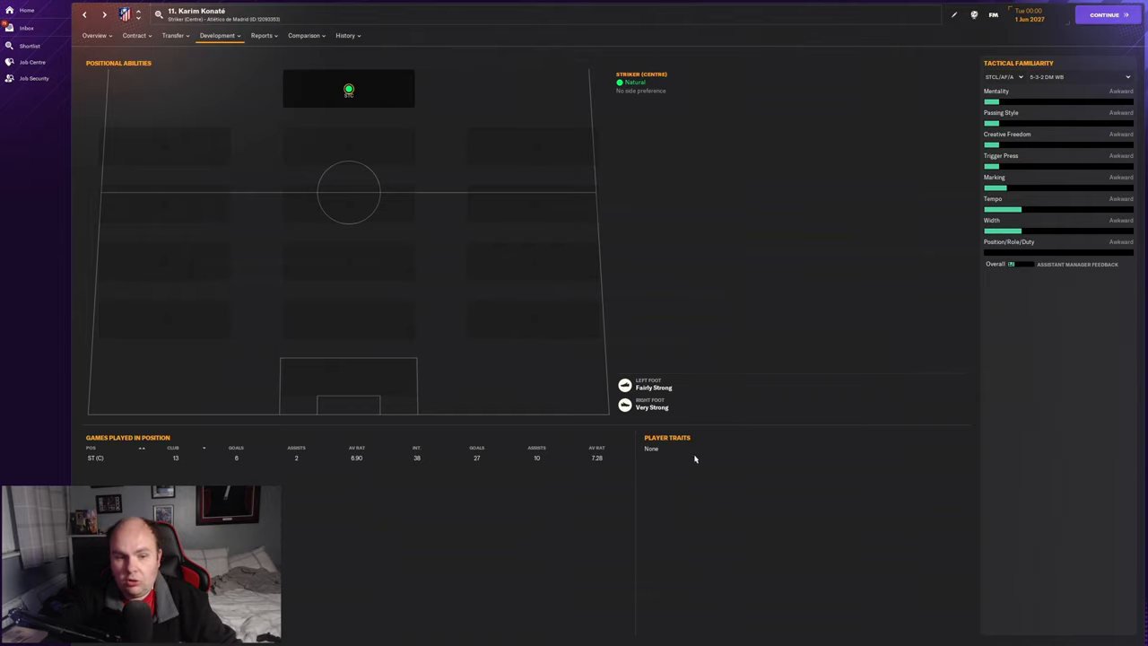
mouse_move(621, 516)
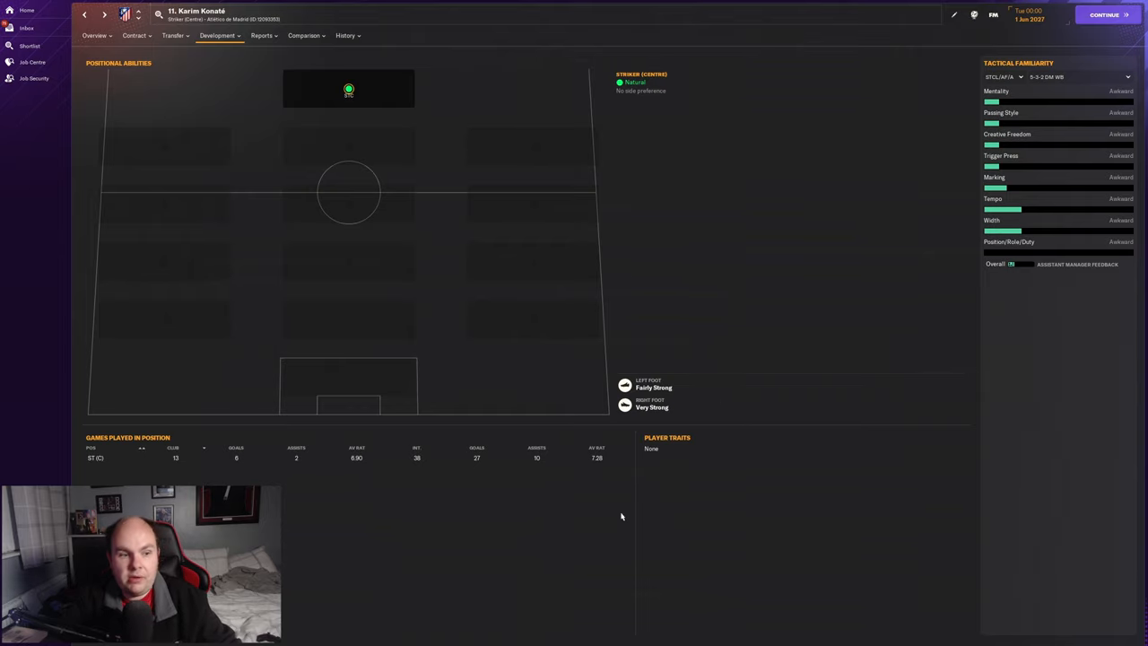
mouse_move(115, 61)
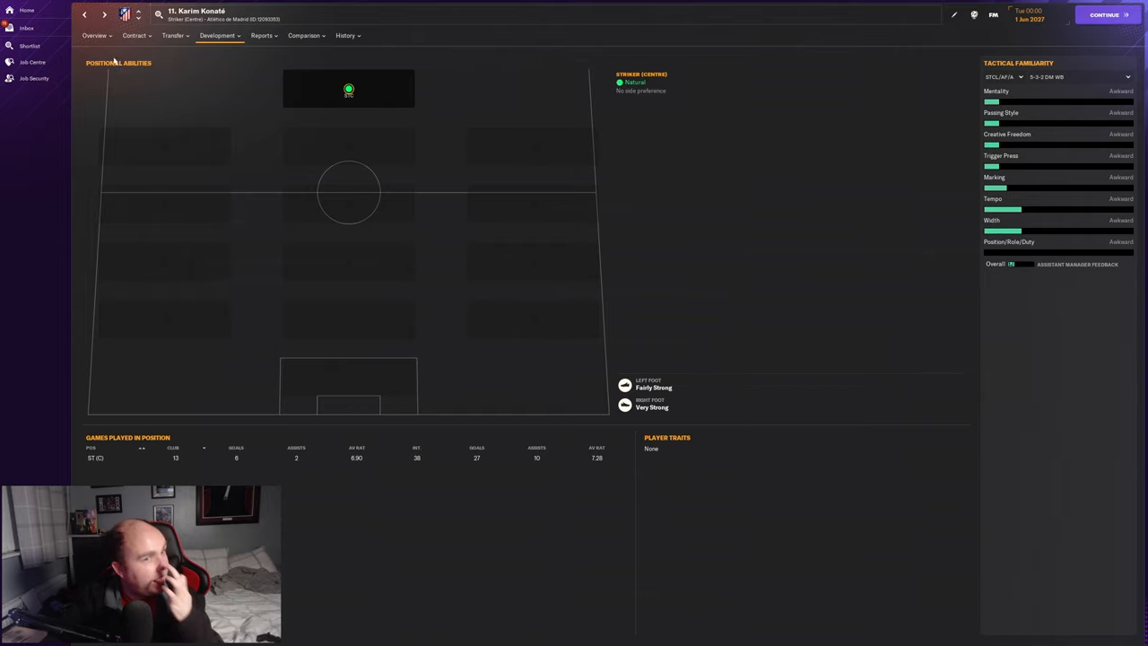
click(94, 35)
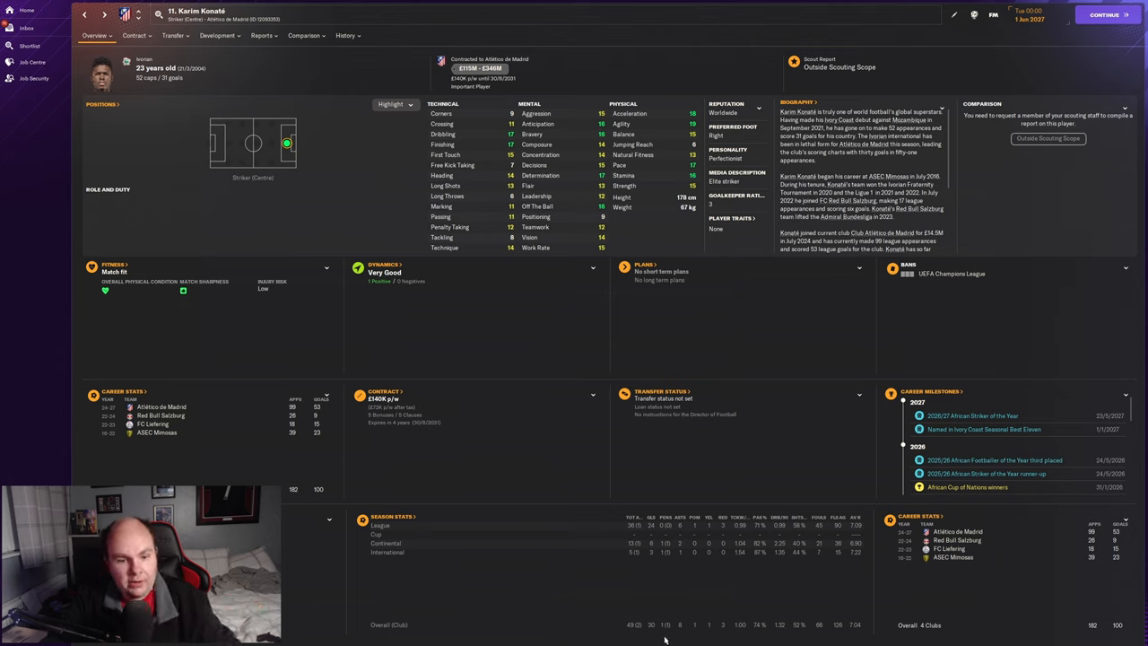
mouse_move(368, 173)
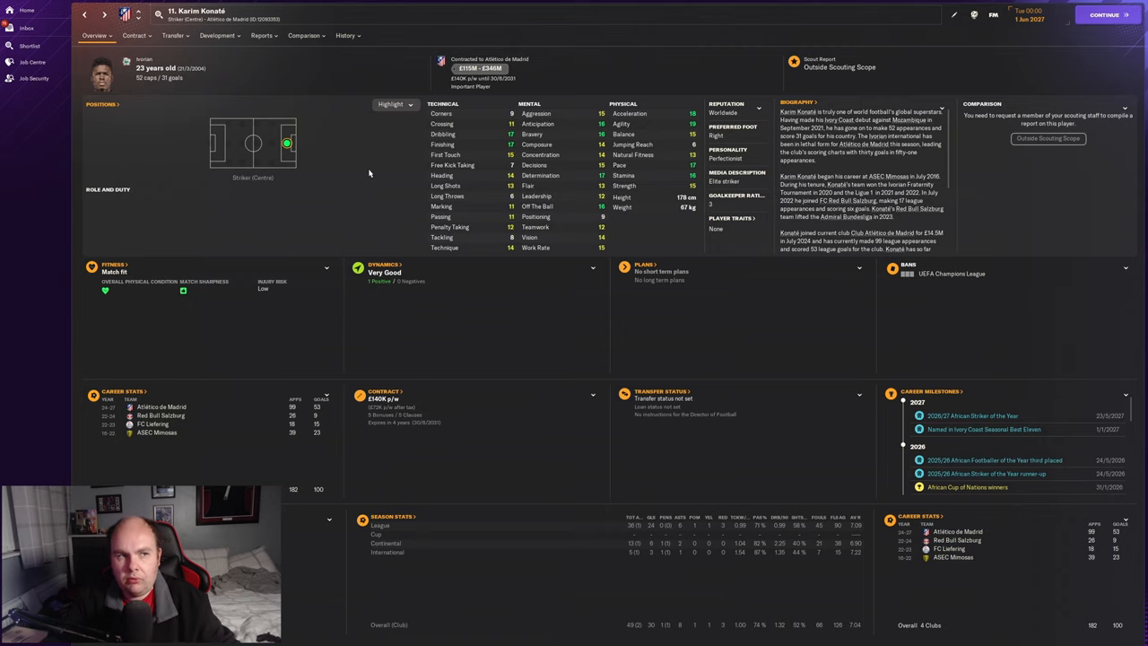
click(135, 35)
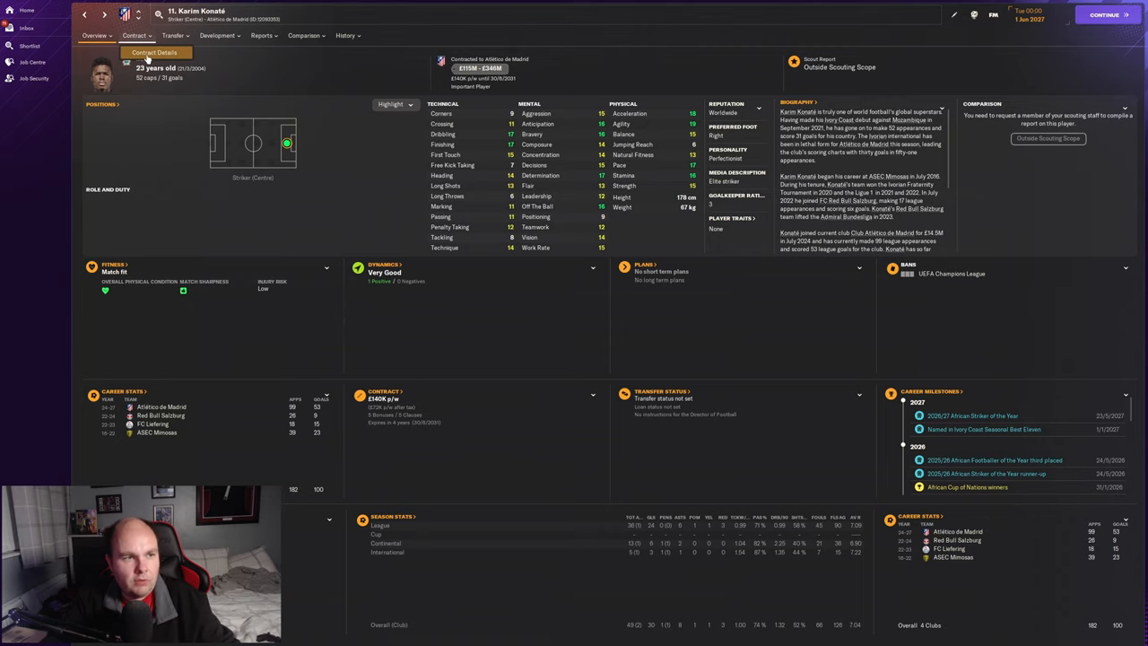
click(134, 35)
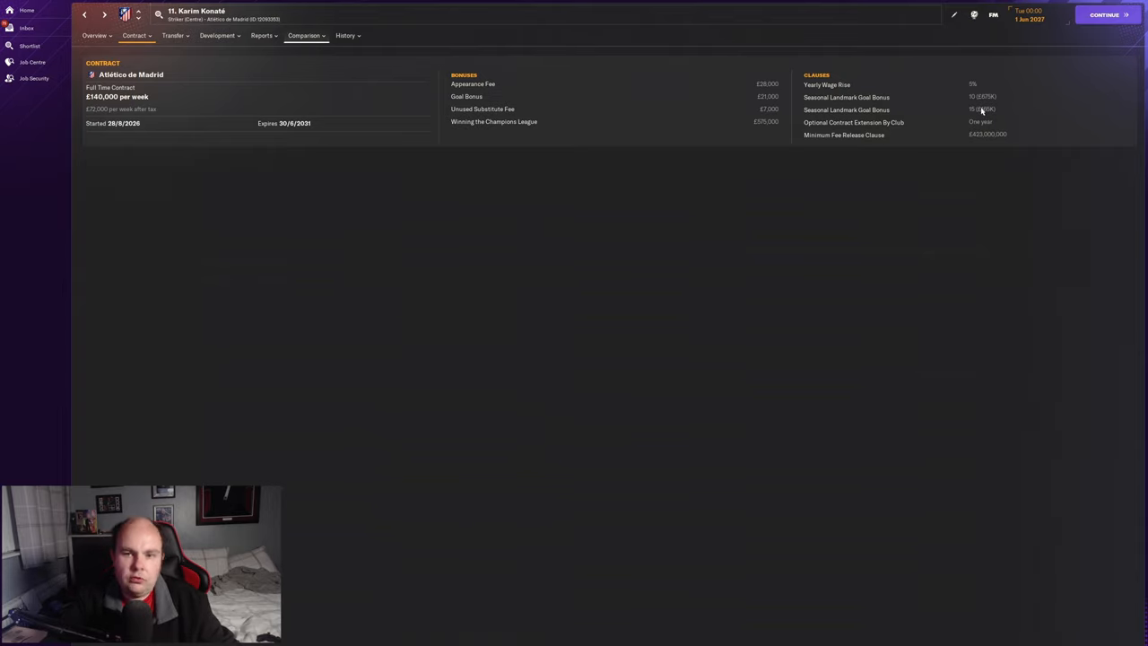
mouse_move(617, 202)
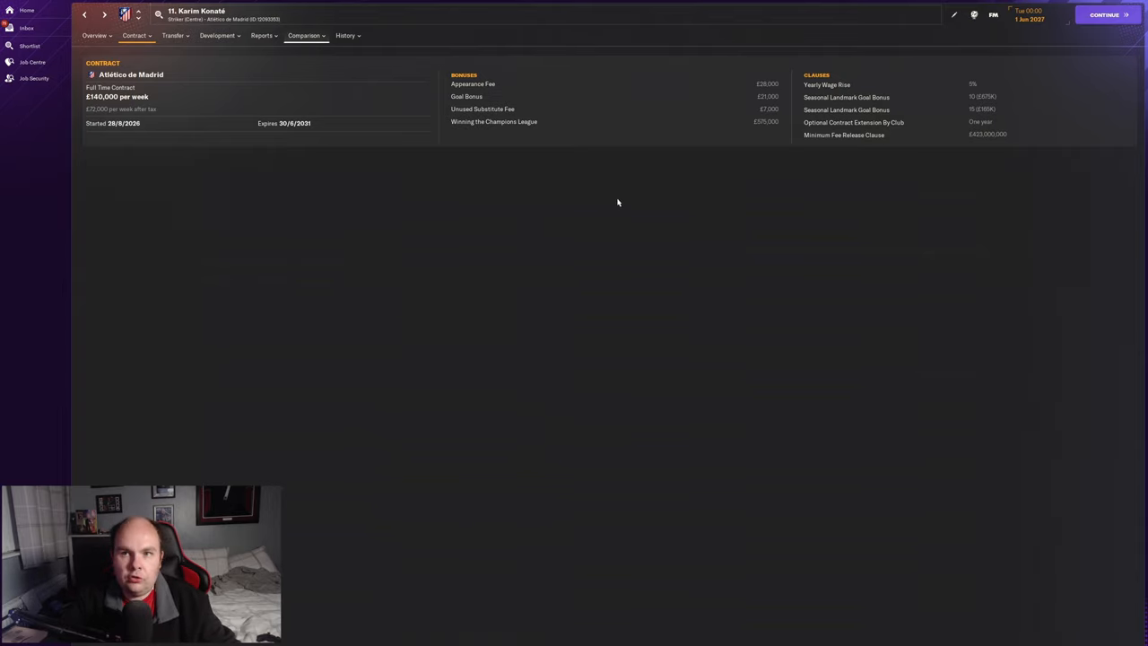
click(93, 35)
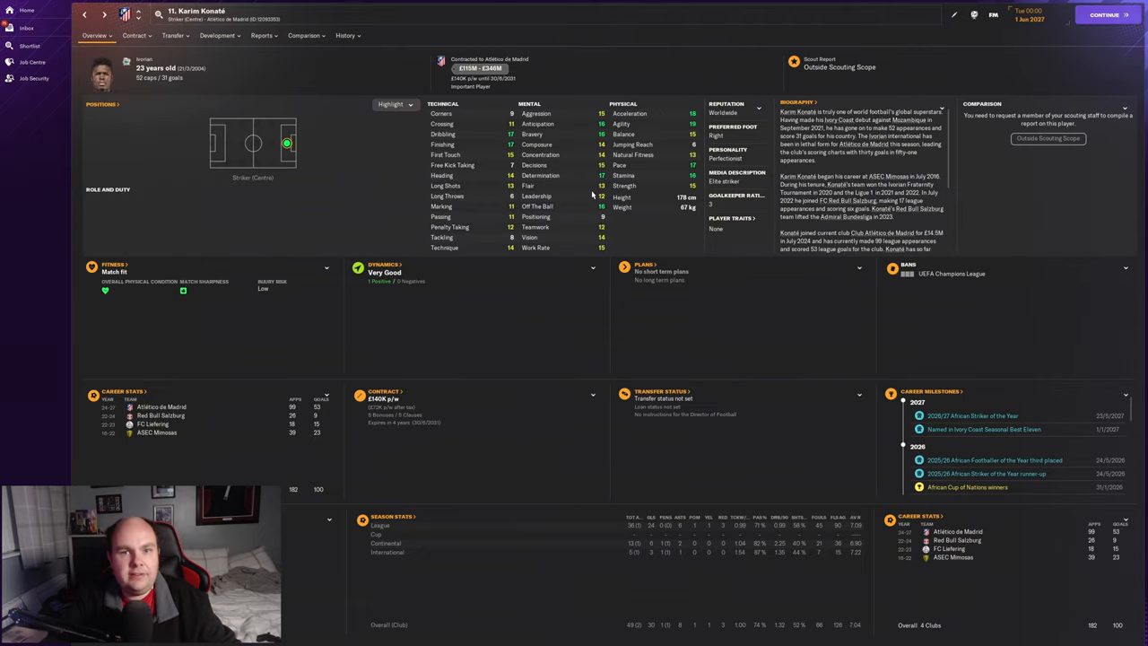
mouse_move(564, 321)
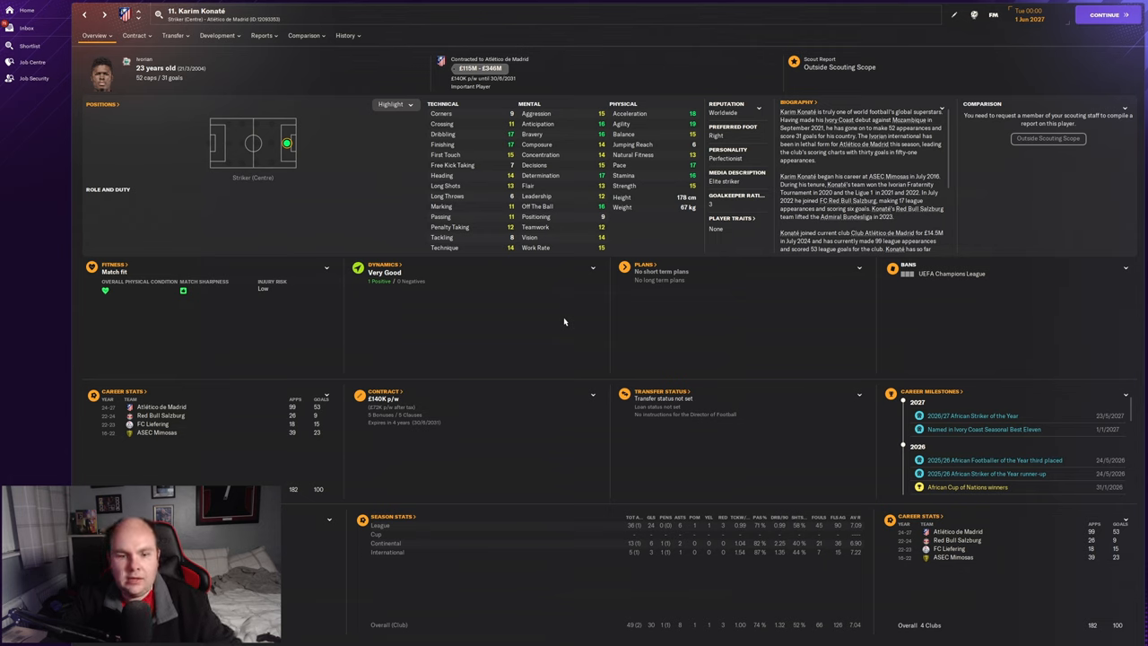
mouse_move(488, 297)
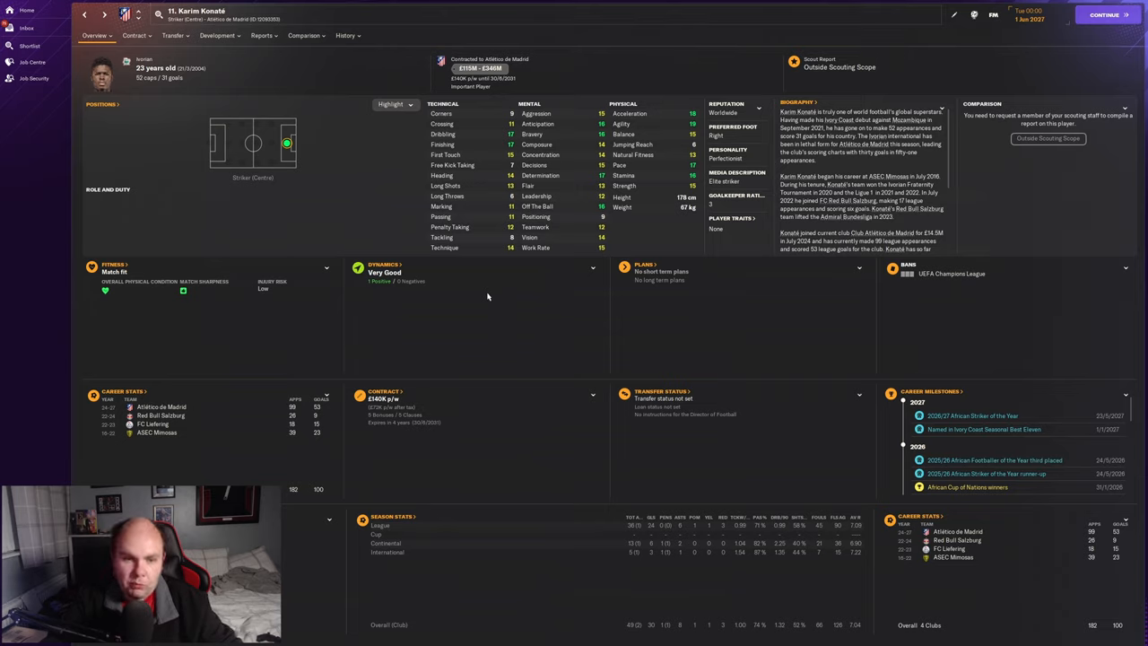
mouse_move(539, 333)
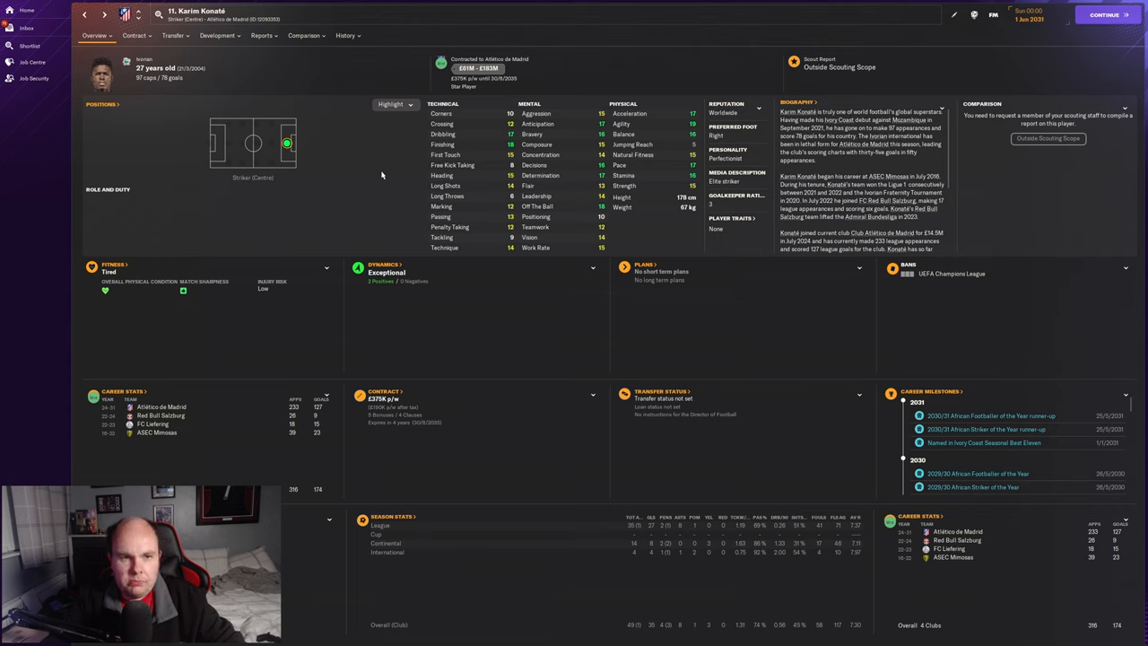
mouse_move(409, 185)
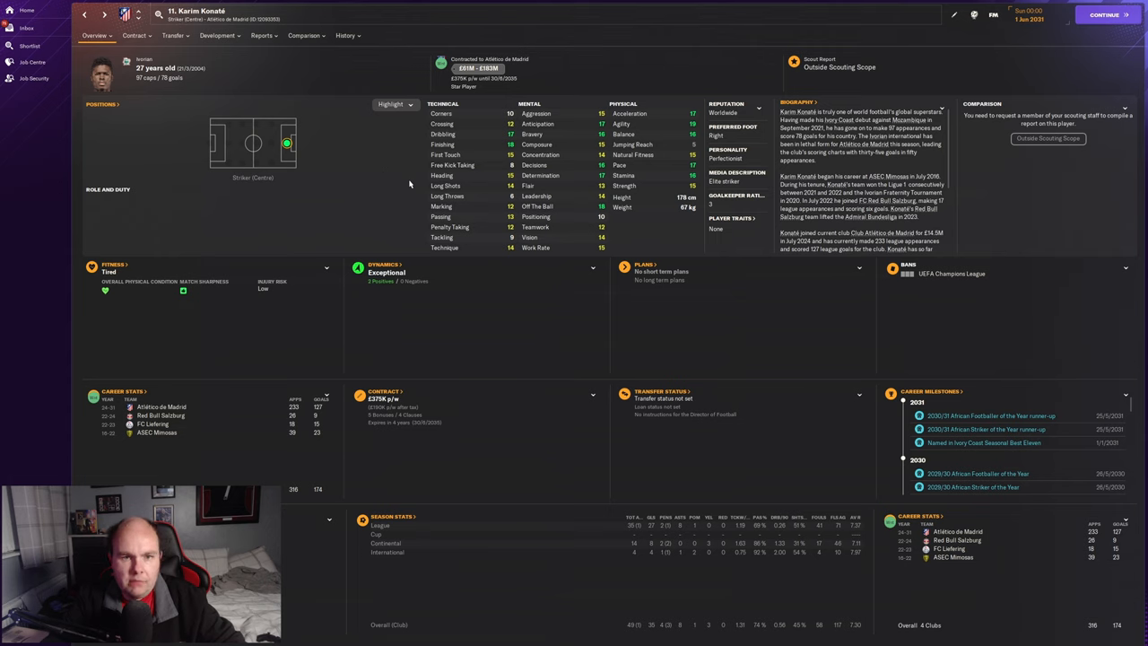
mouse_move(673, 159)
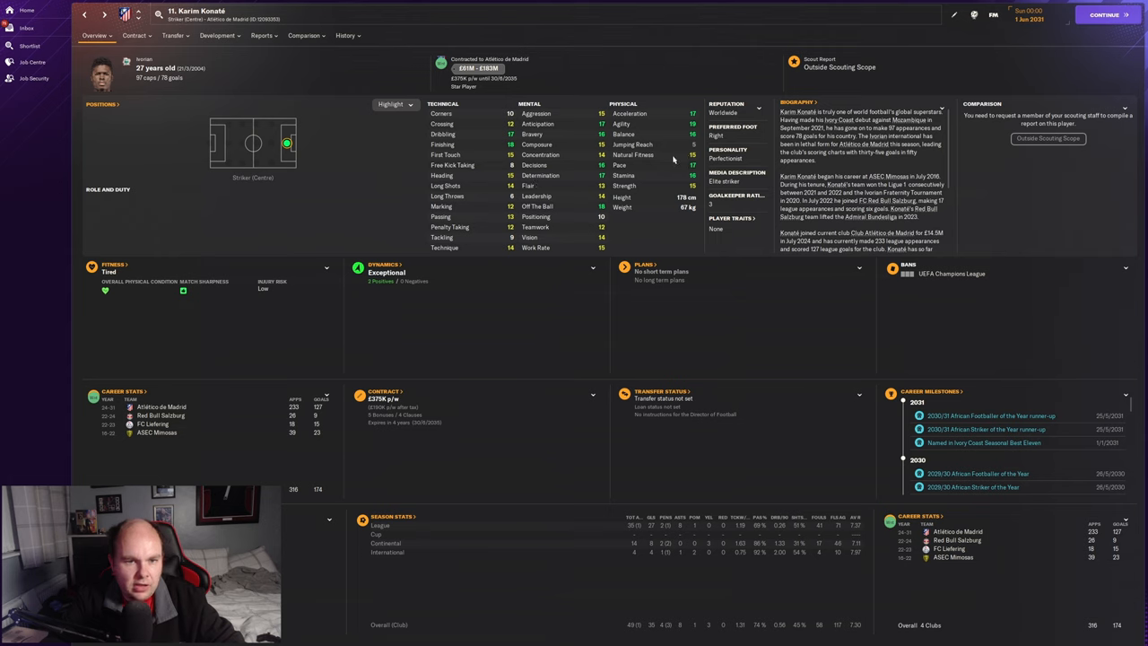
mouse_move(635, 227)
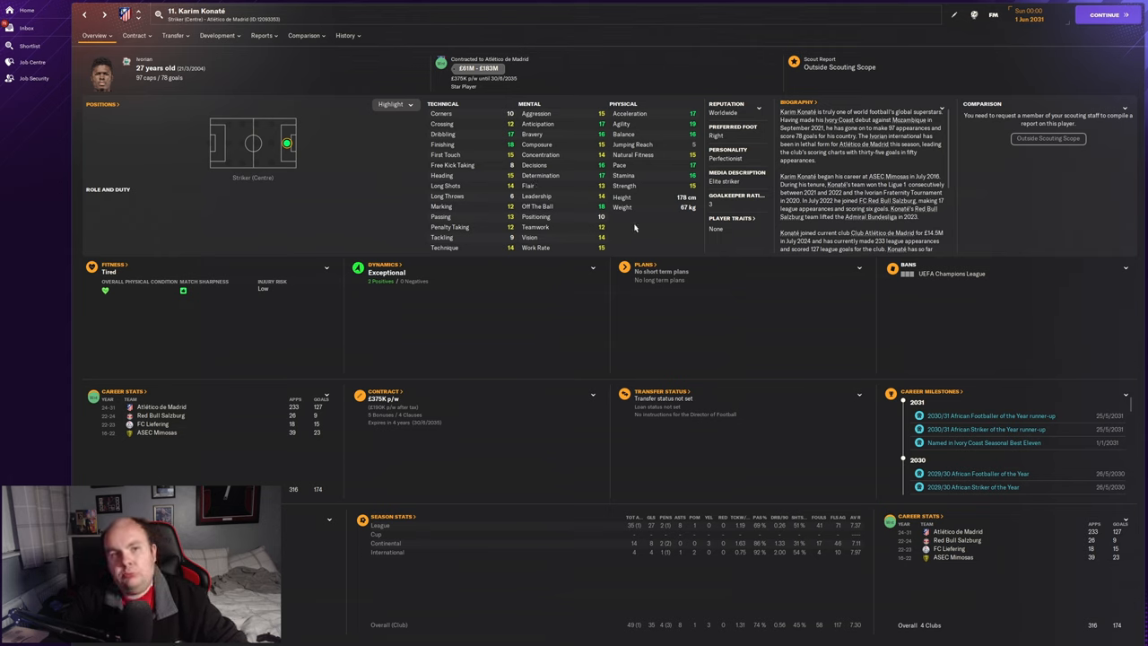
mouse_move(641, 236)
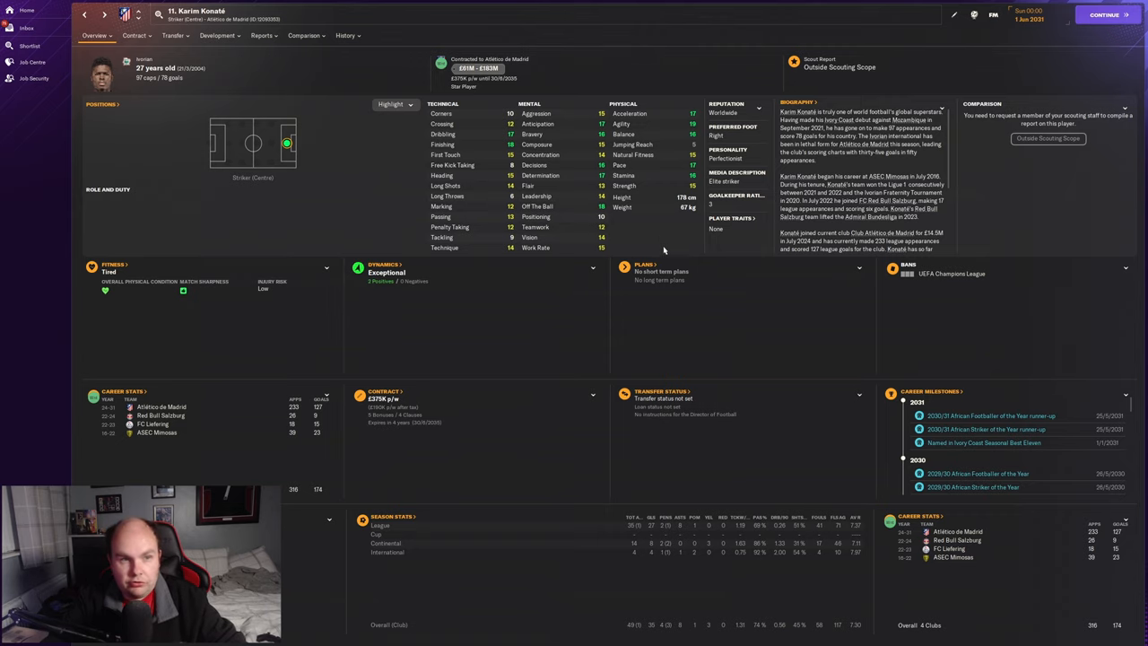
Step: Open the History menu for Konaté's past injury record
click(346, 35)
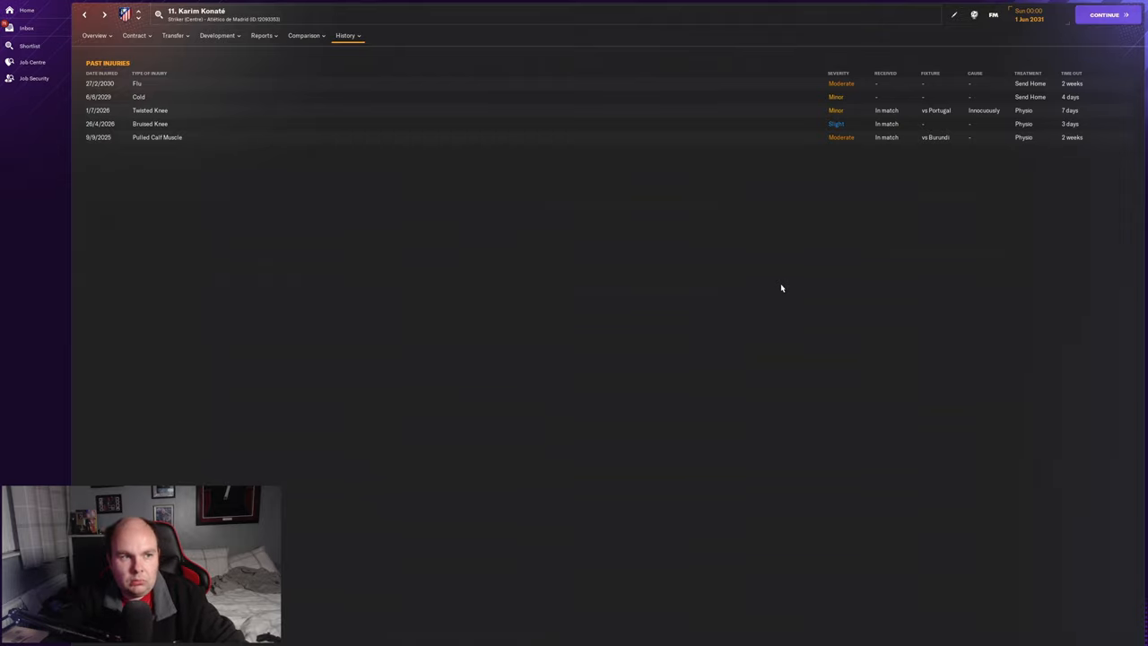
Step: Show career stats (316 appearances, 174 goals) with the 2030/31 season breakdown
click(347, 35)
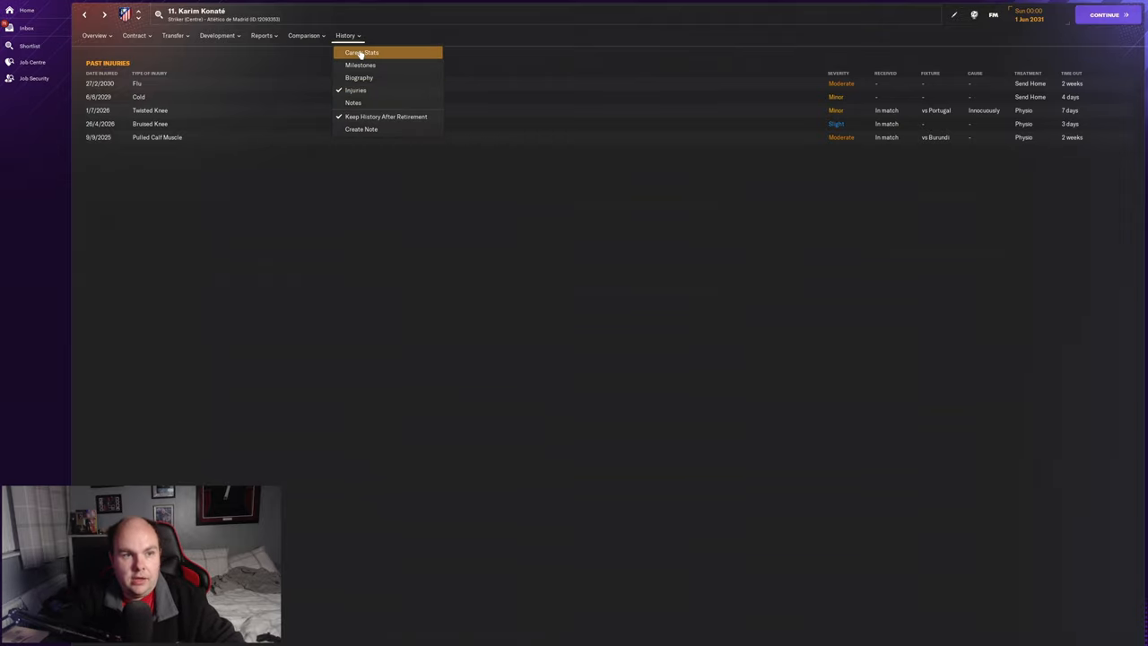
click(362, 52)
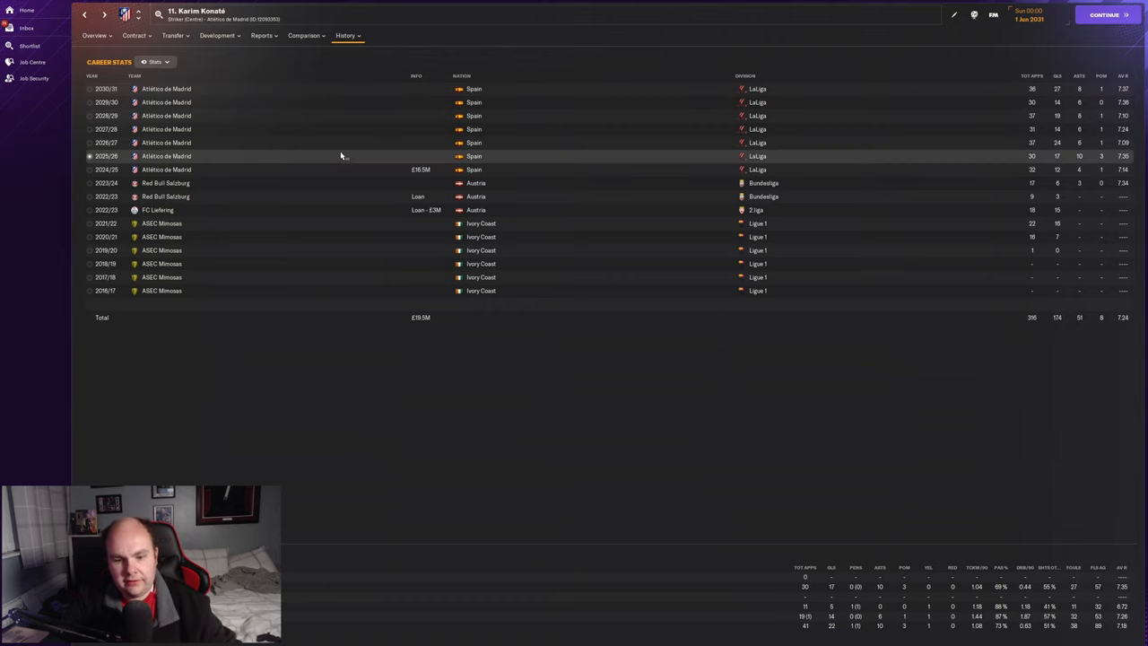
click(350, 143)
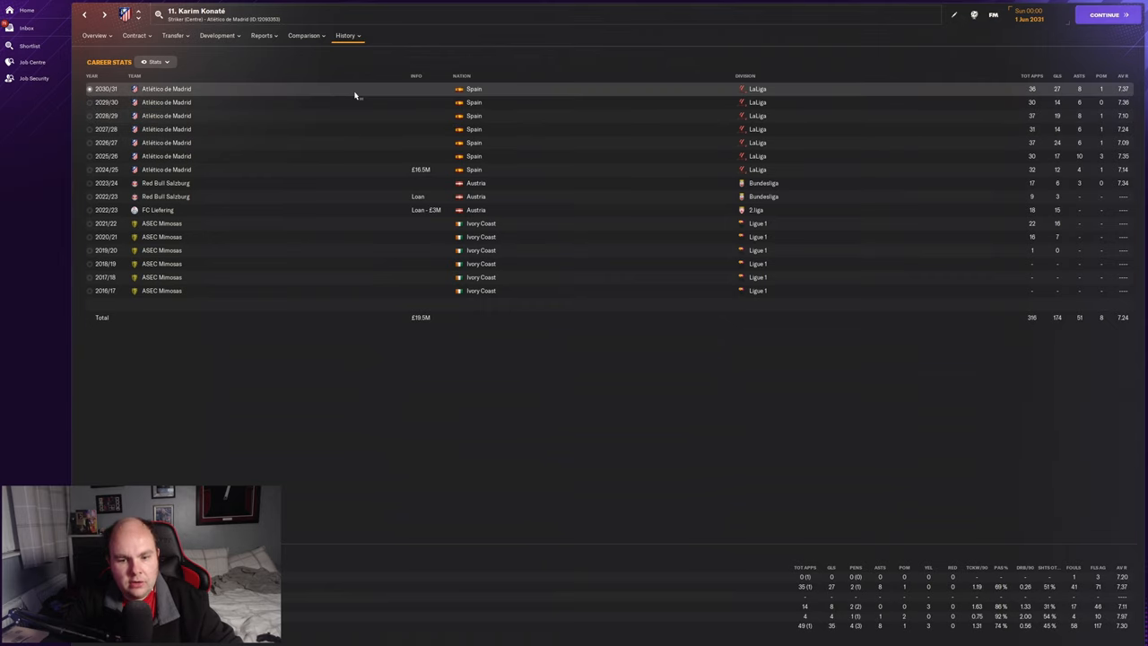
click(94, 35)
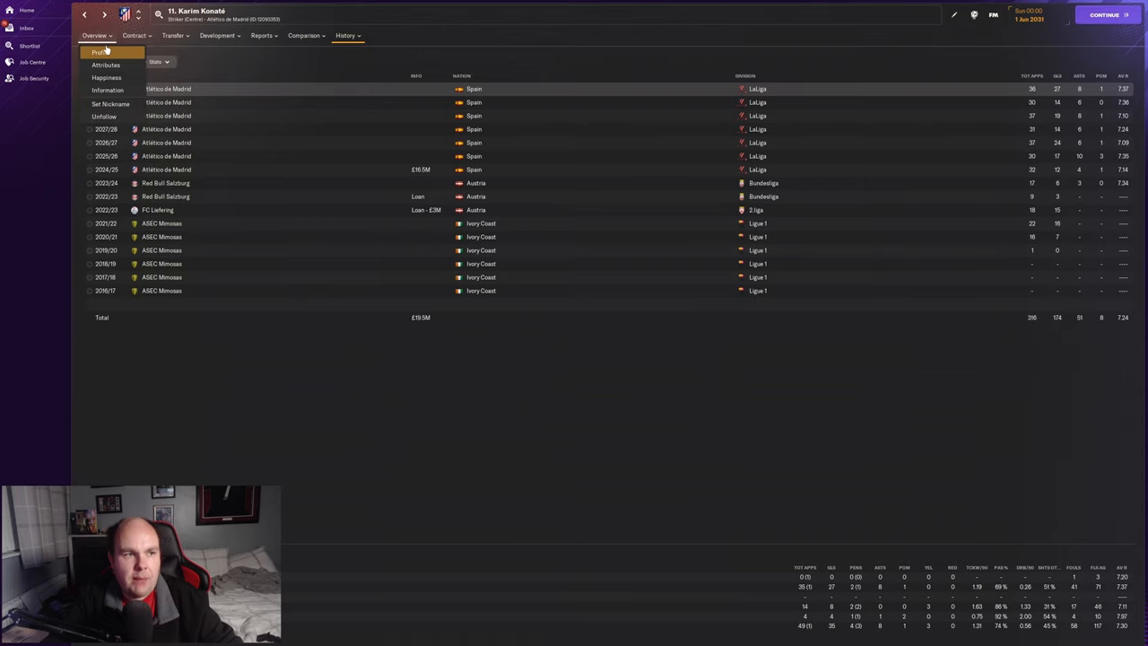
Step: Dismiss the editor (ability 180), review the contract and £443M release clause, return to overview
click(98, 51)
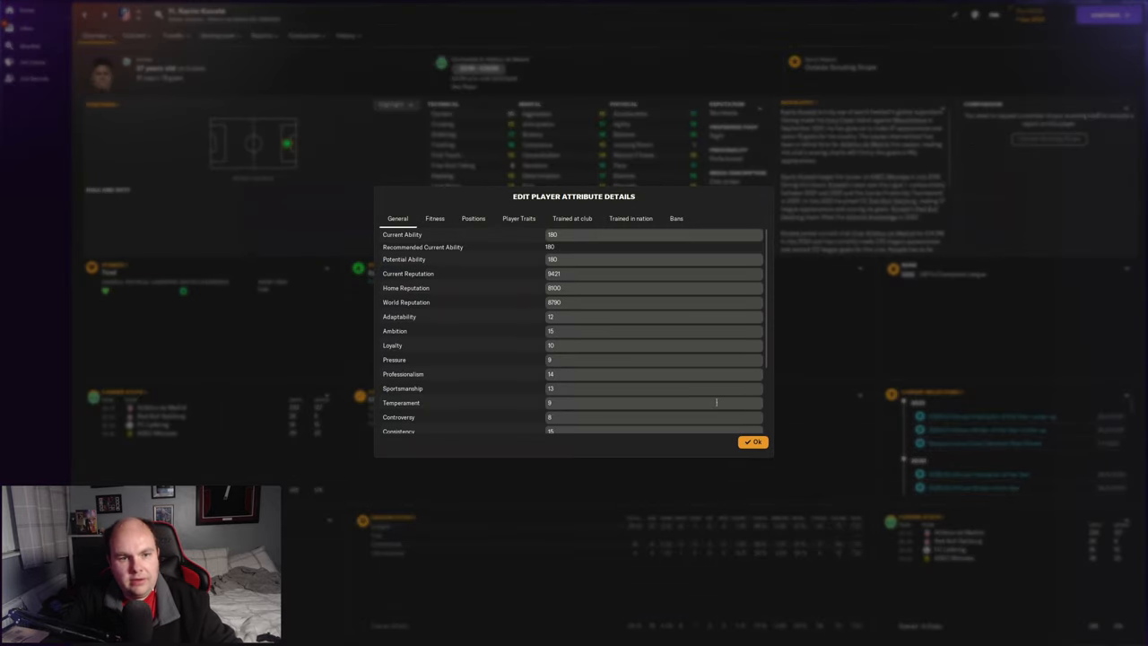
click(754, 442)
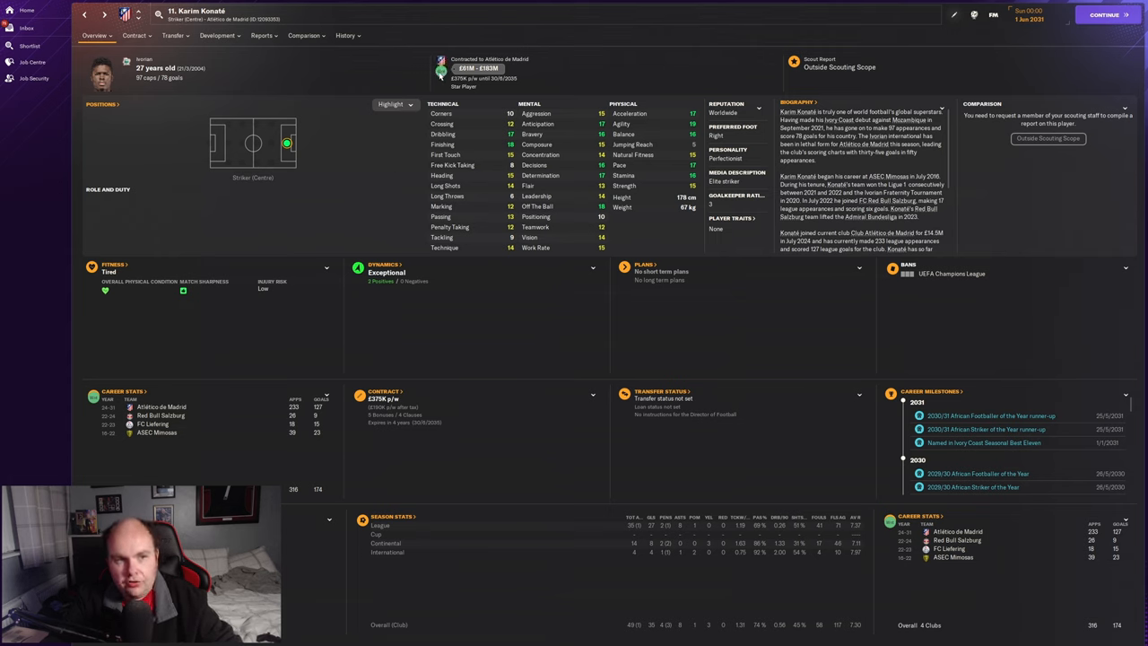
mouse_move(441, 71)
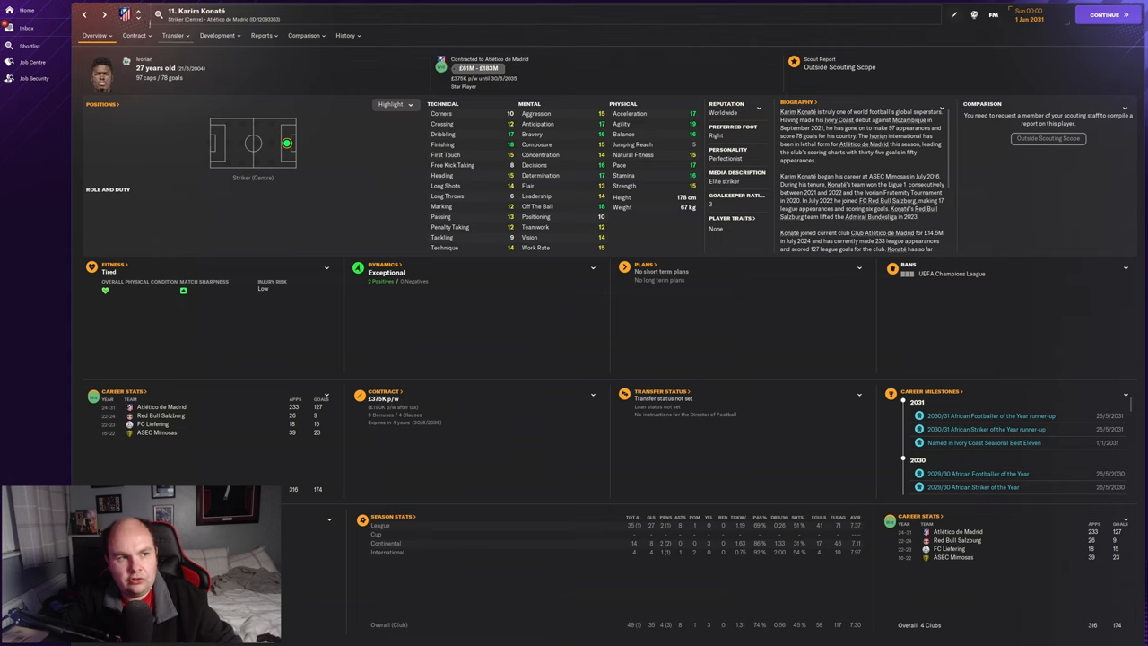
click(134, 35)
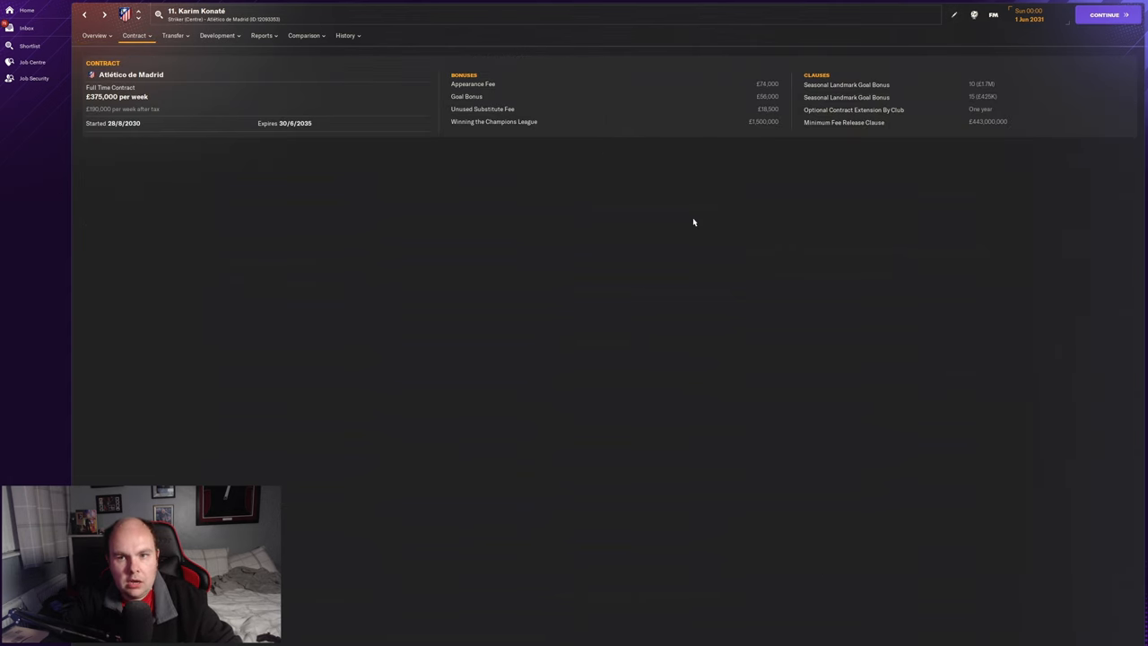
mouse_move(107, 55)
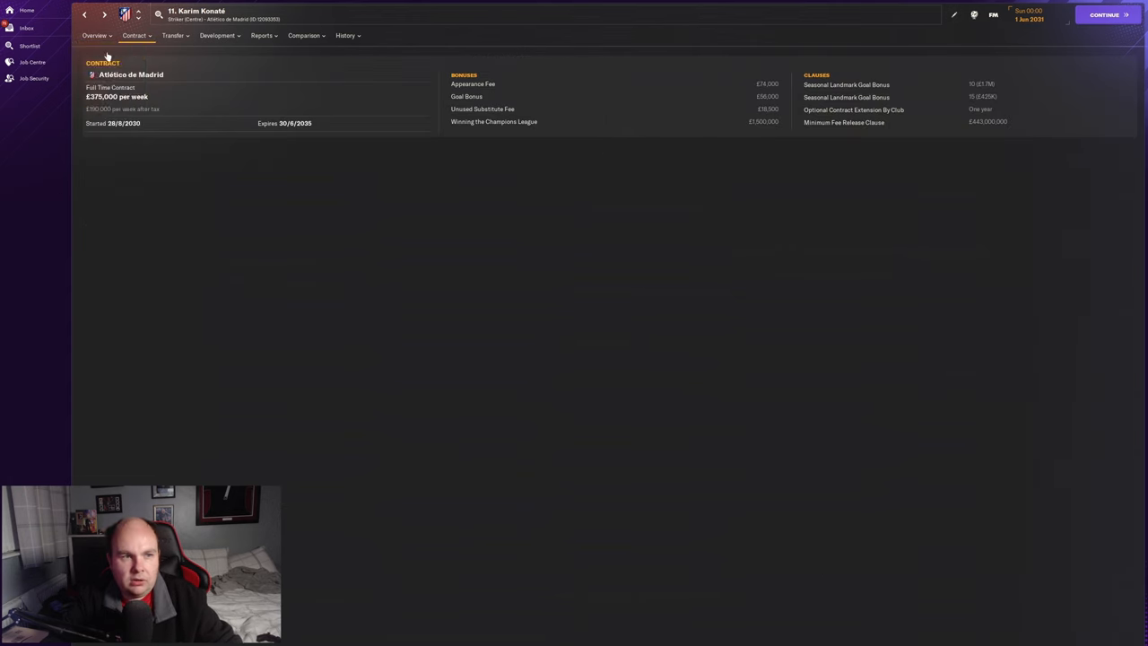
click(94, 35)
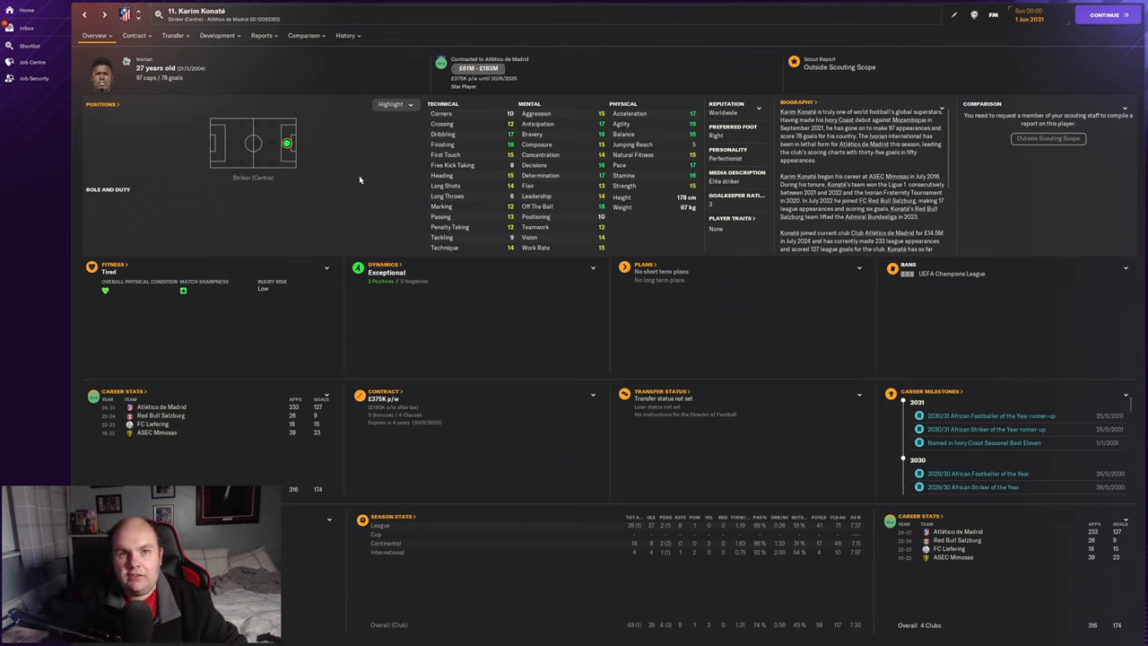
Step: Advance the save to 1 June 2034 and view Konaté's past injuries
click(1104, 14)
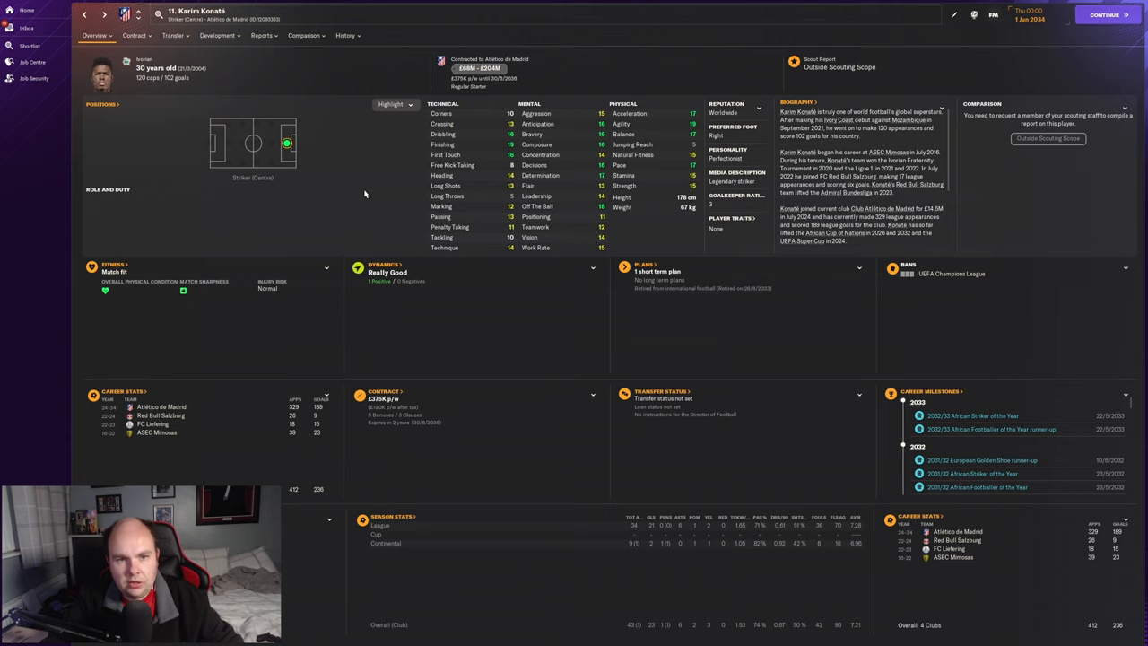
click(345, 35)
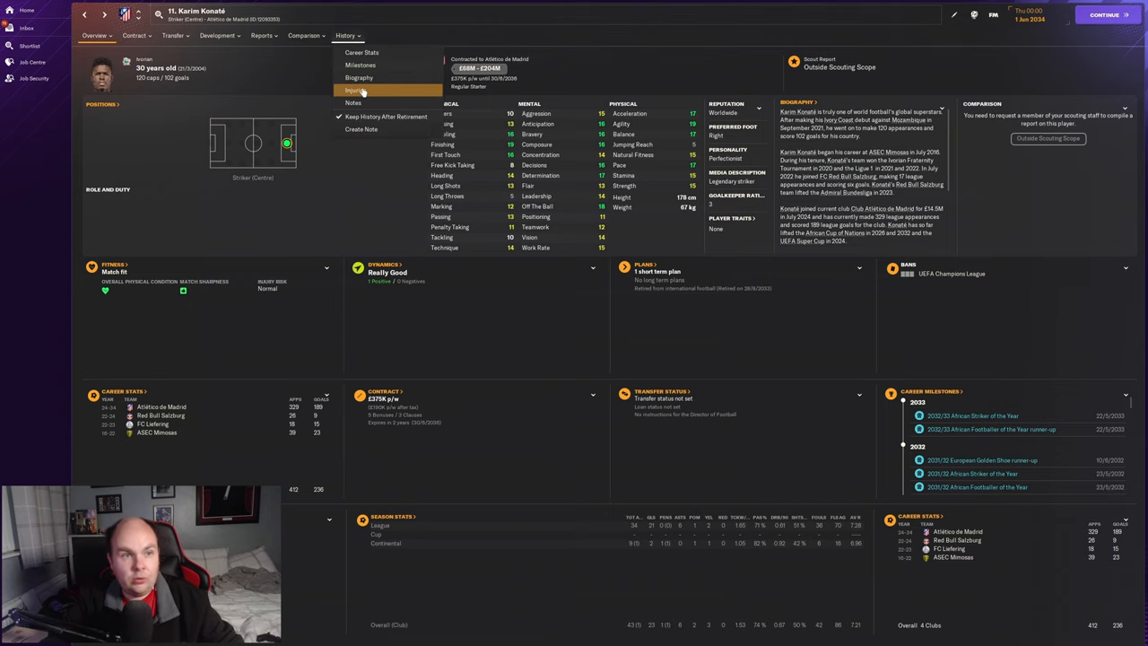
click(355, 90)
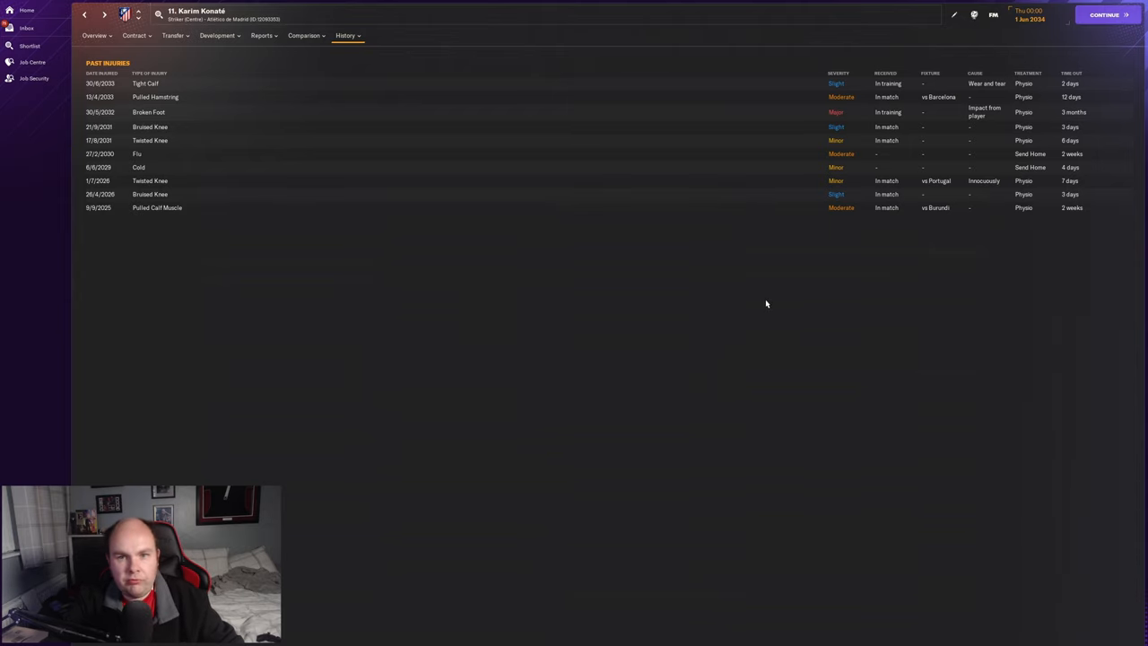
Step: Show career stats with the 2033/34 breakdown: 21 league goals in 34 games
click(346, 35)
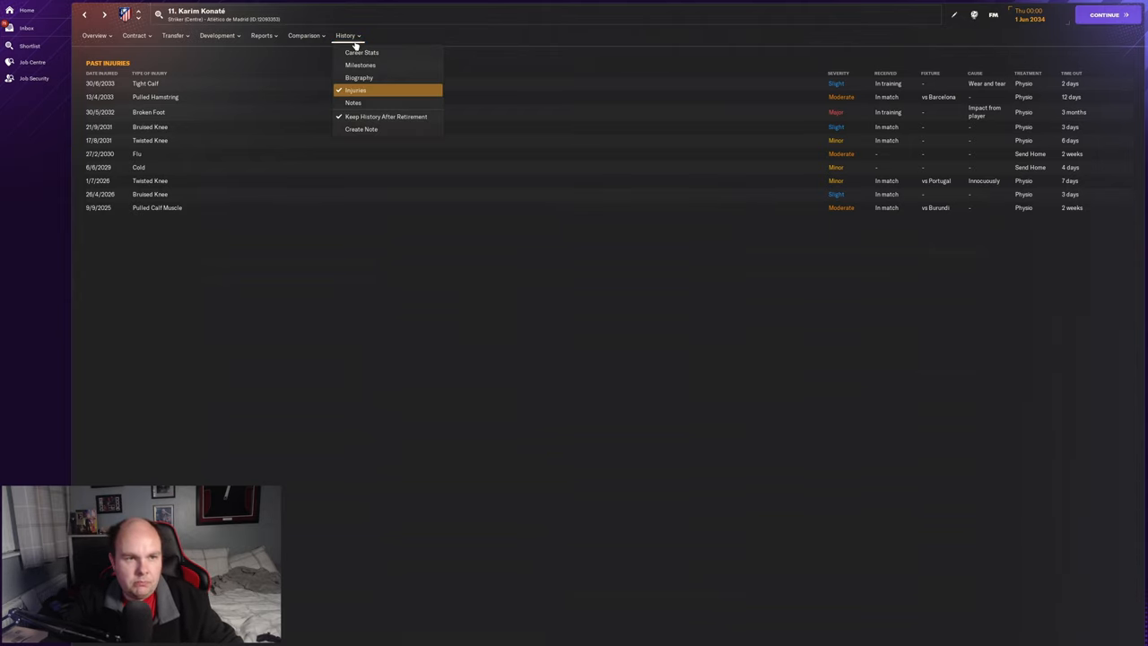
click(362, 52)
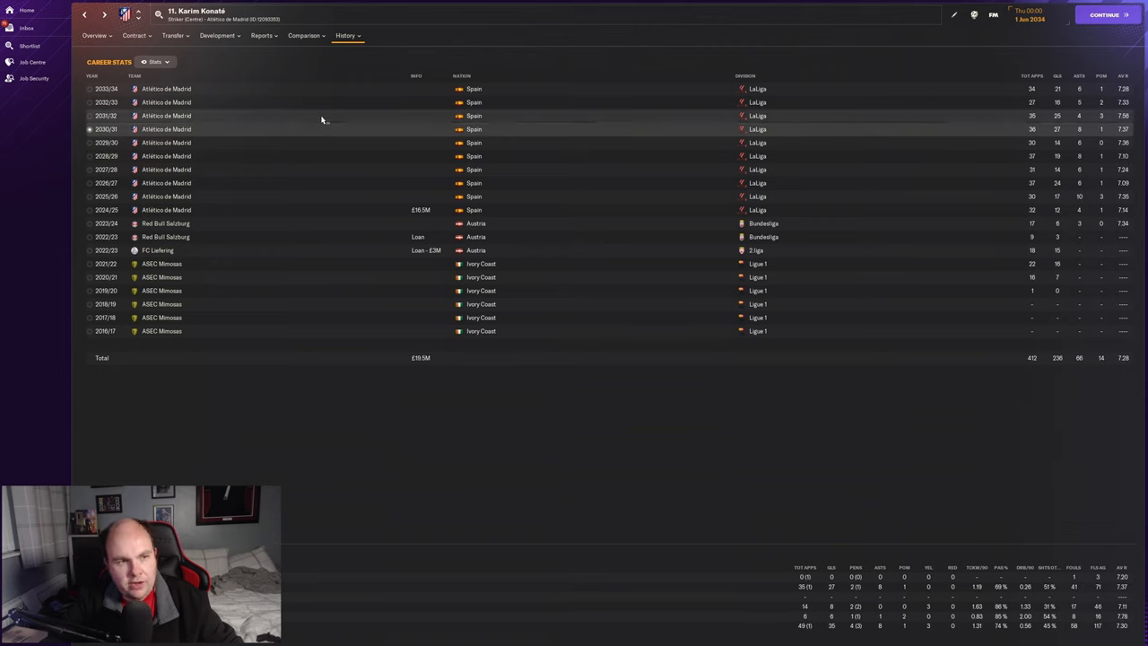
click(319, 105)
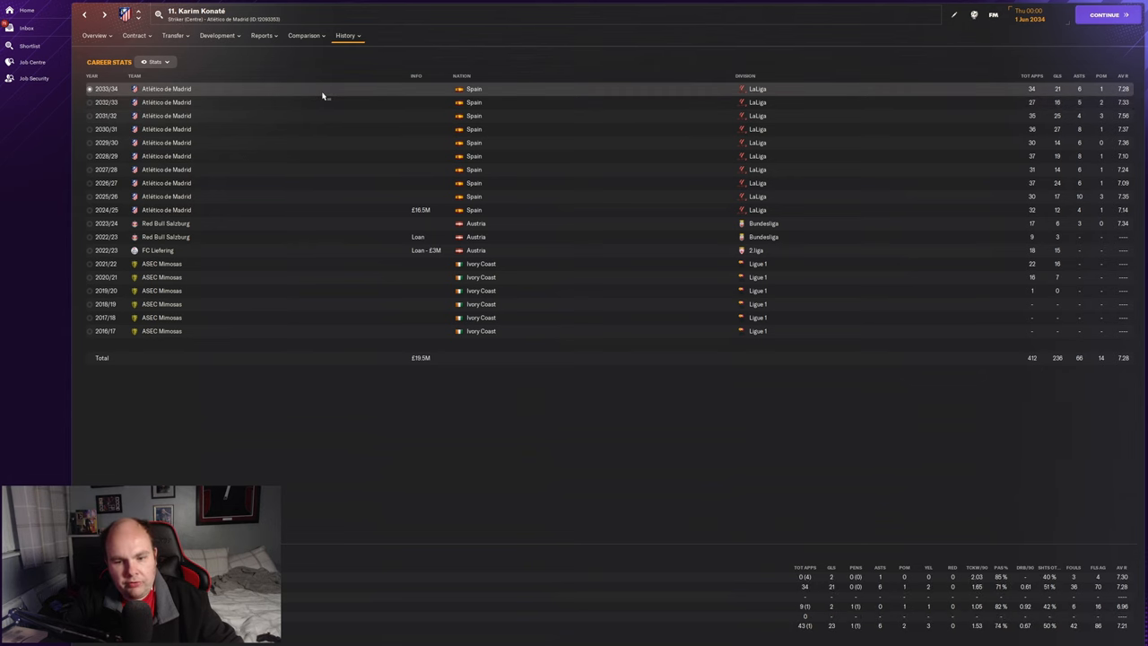
mouse_move(30, 45)
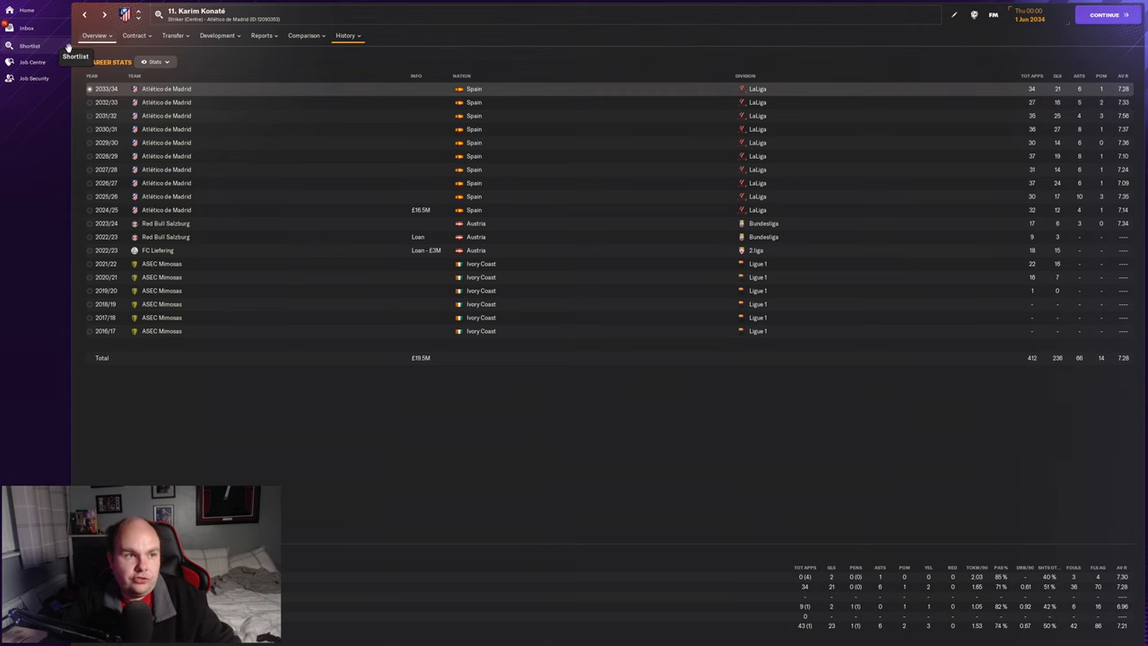
Step: Briefly revisit the career stats table, then settle back on the profile overview
click(94, 36)
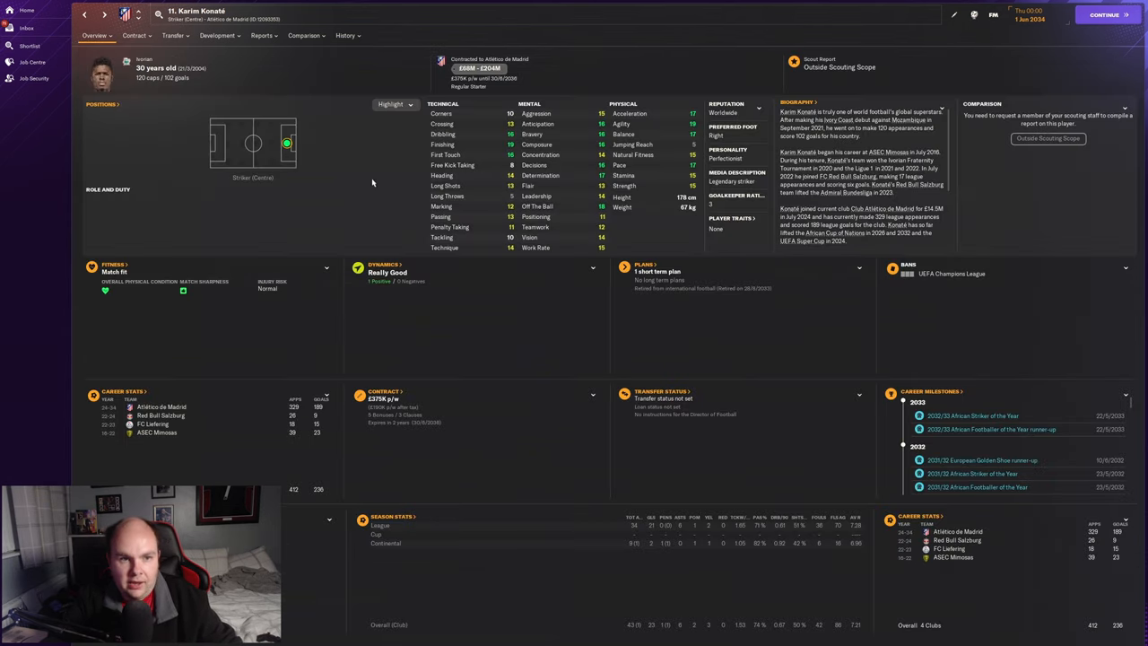
click(346, 35)
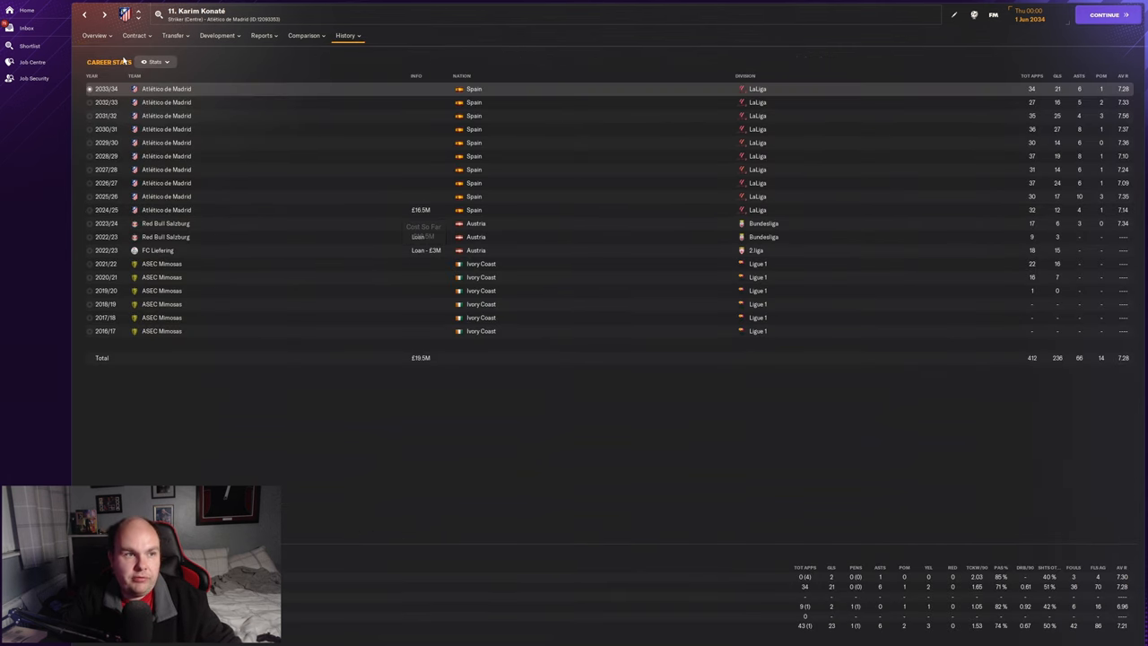
click(93, 35)
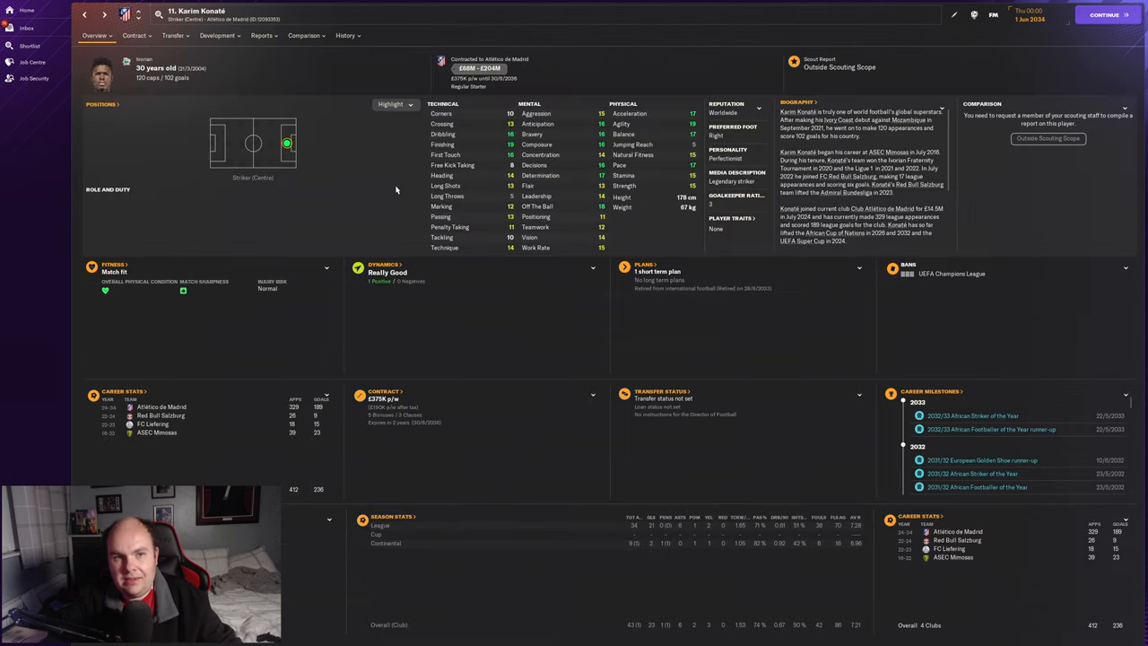